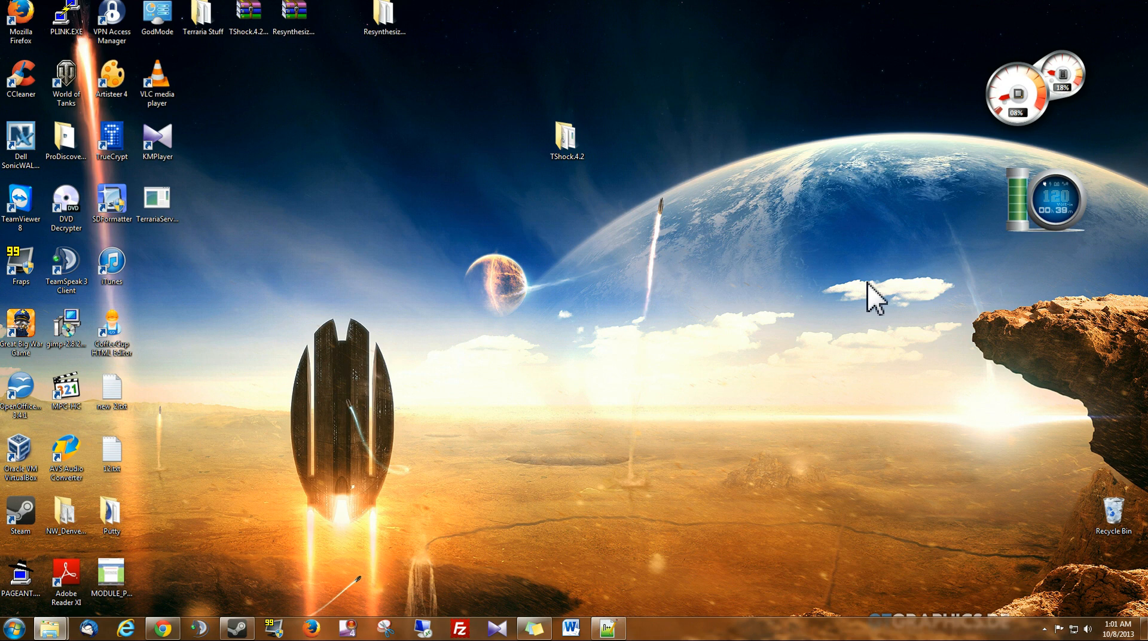
{"action": "mouse_move", "coordinate": [557, 197]}
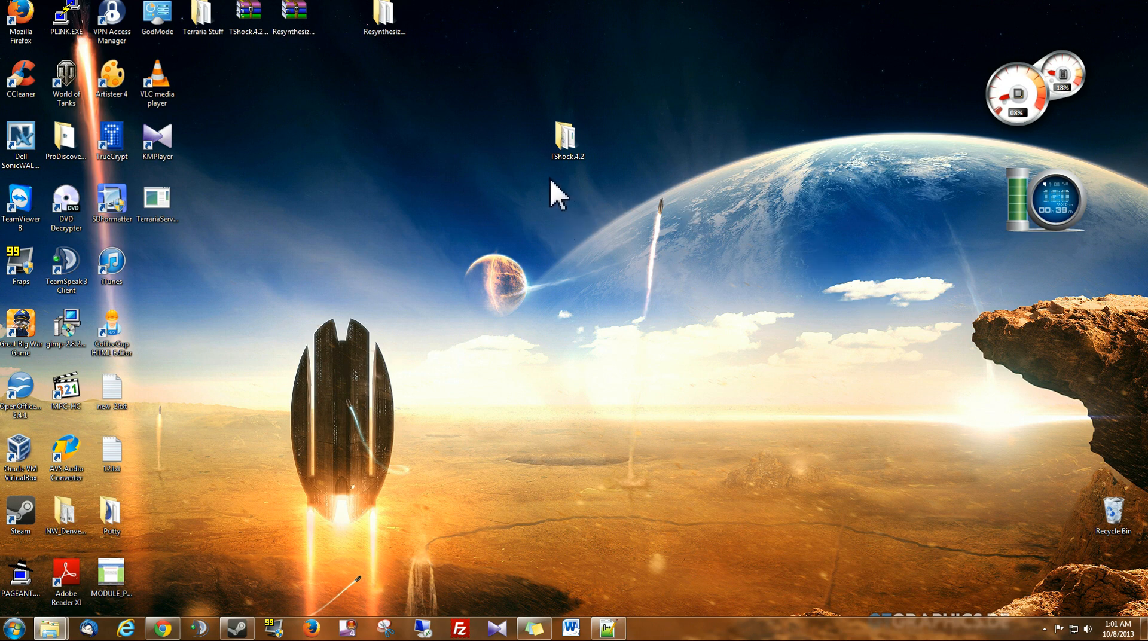
{"action": "mouse_move", "coordinate": [603, 183]}
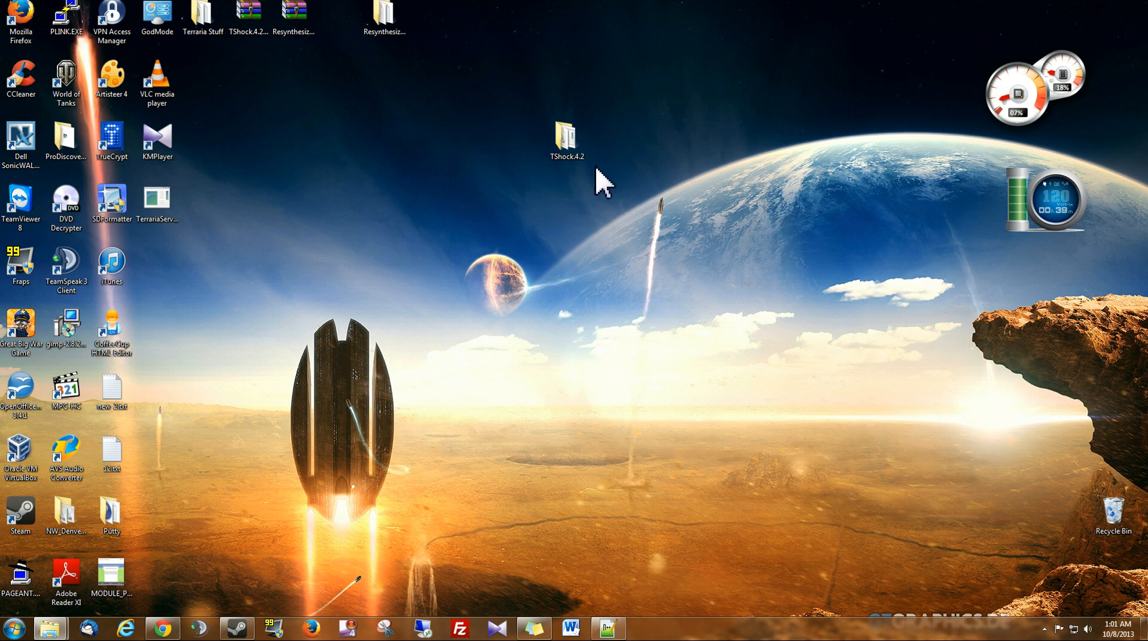
{"action": "mouse_move", "coordinate": [581, 182]}
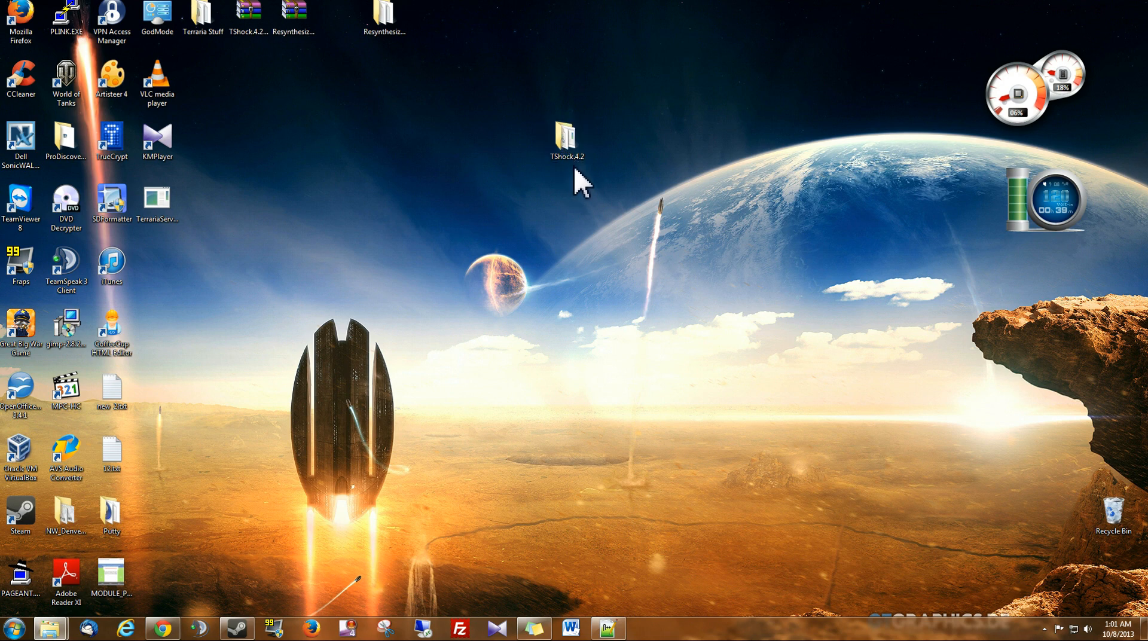
Step: Run TerrariaServer.exe from the TShock4.2 folder so the tshock folder and ServerLog.txt are generated
{"action": "left_click", "coordinate": [566, 138]}
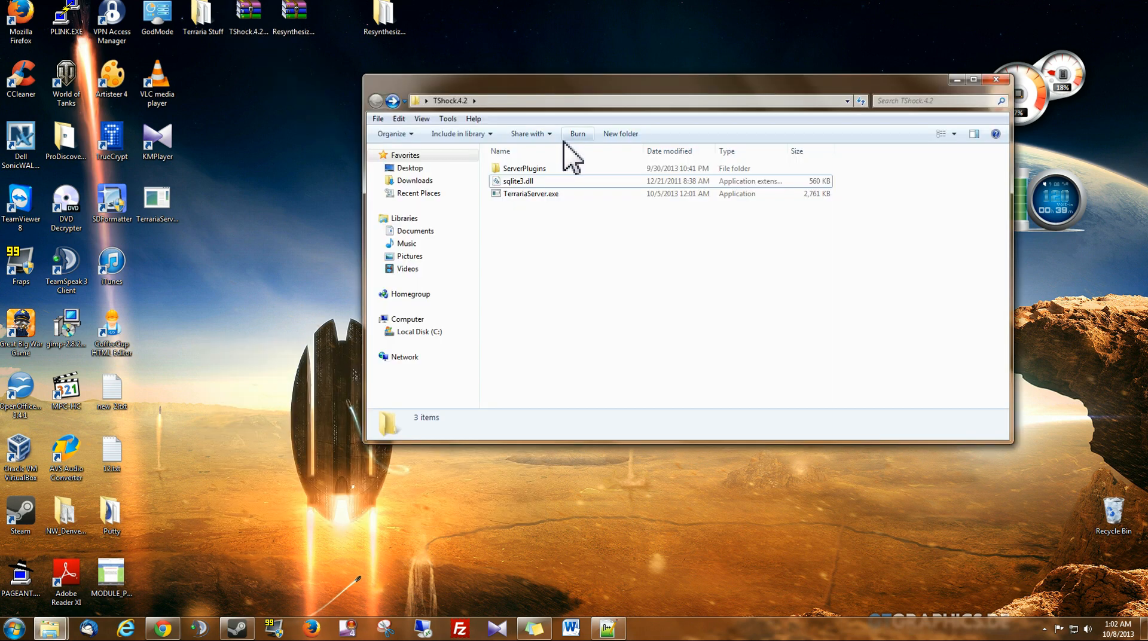
{"action": "mouse_move", "coordinate": [524, 213]}
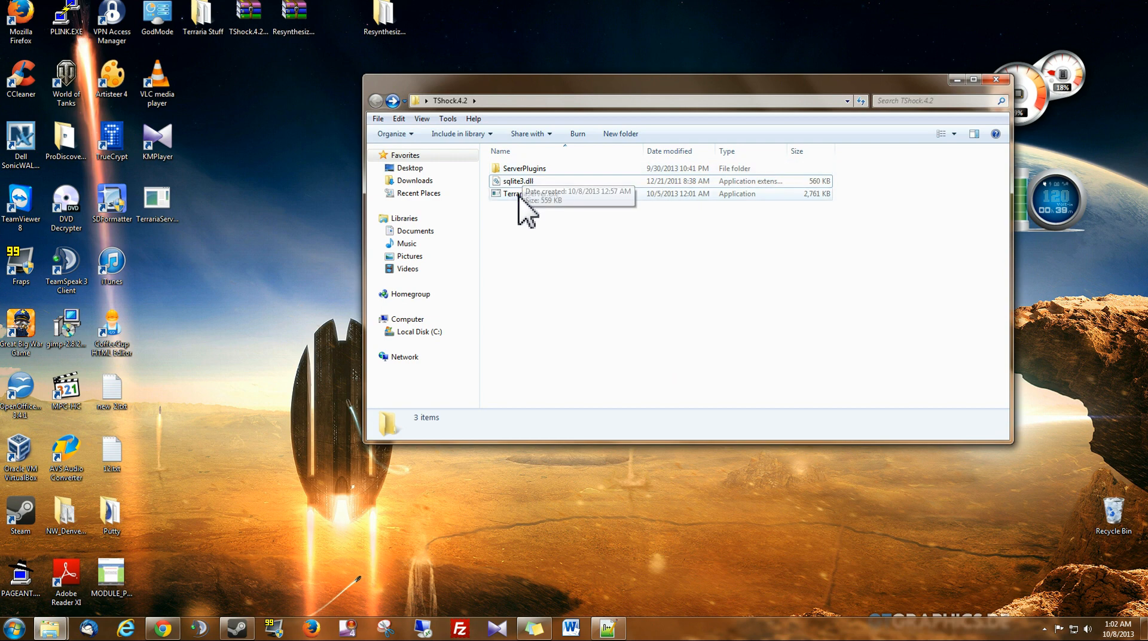
{"action": "double_click", "coordinate": [520, 194]}
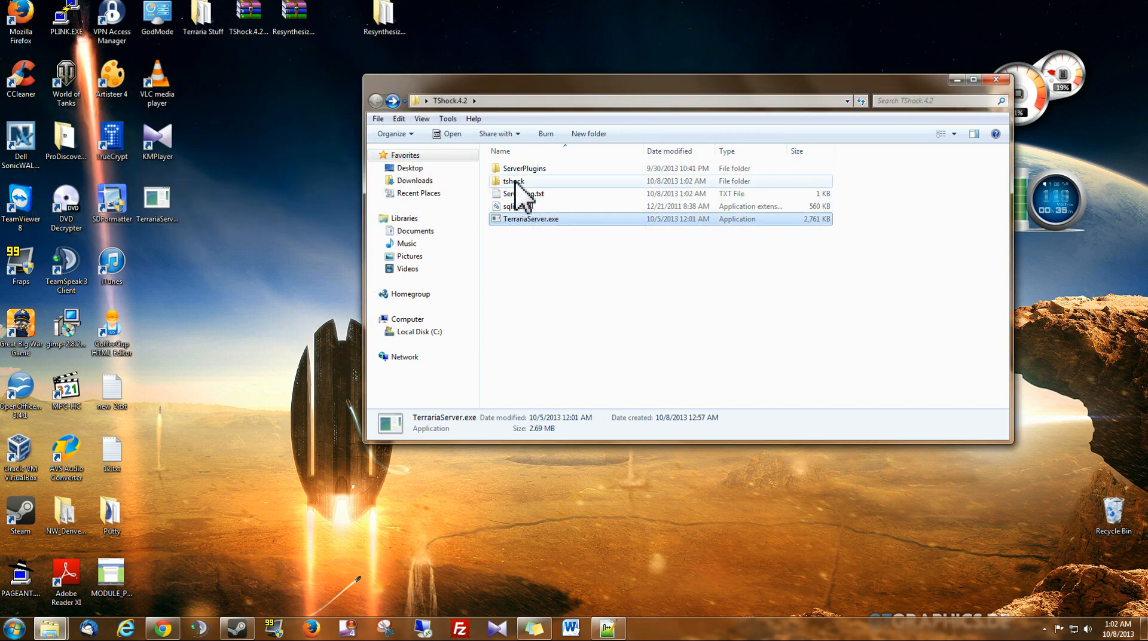
{"action": "mouse_move", "coordinate": [513, 181]}
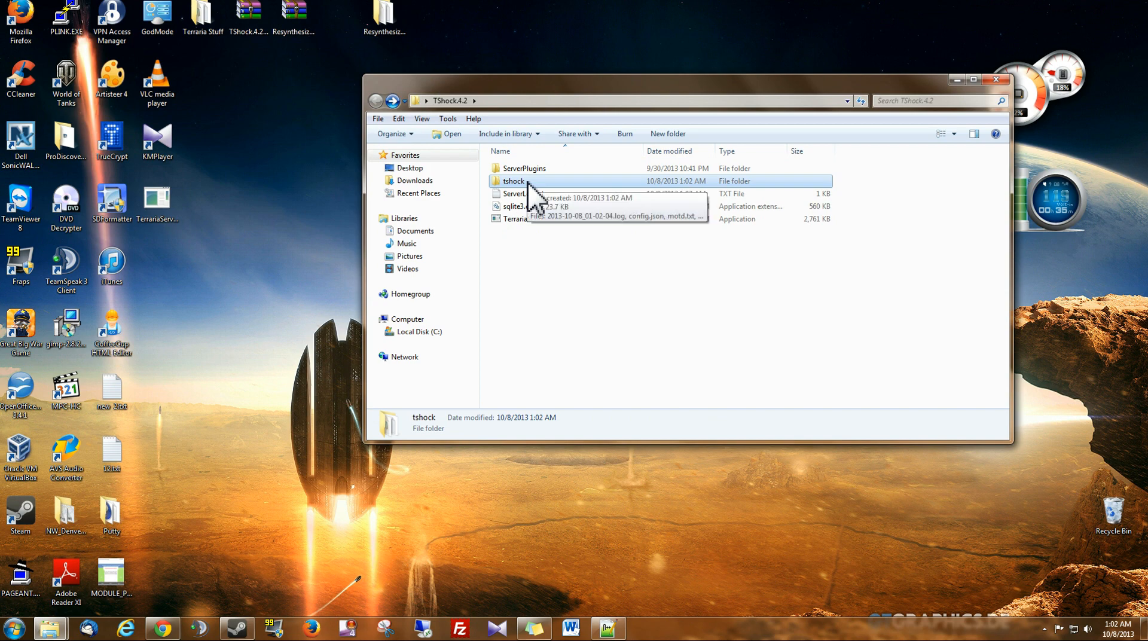
Step: Enter the new tshock folder and bring up the context menu for config.json
{"action": "double_click", "coordinate": [513, 181]}
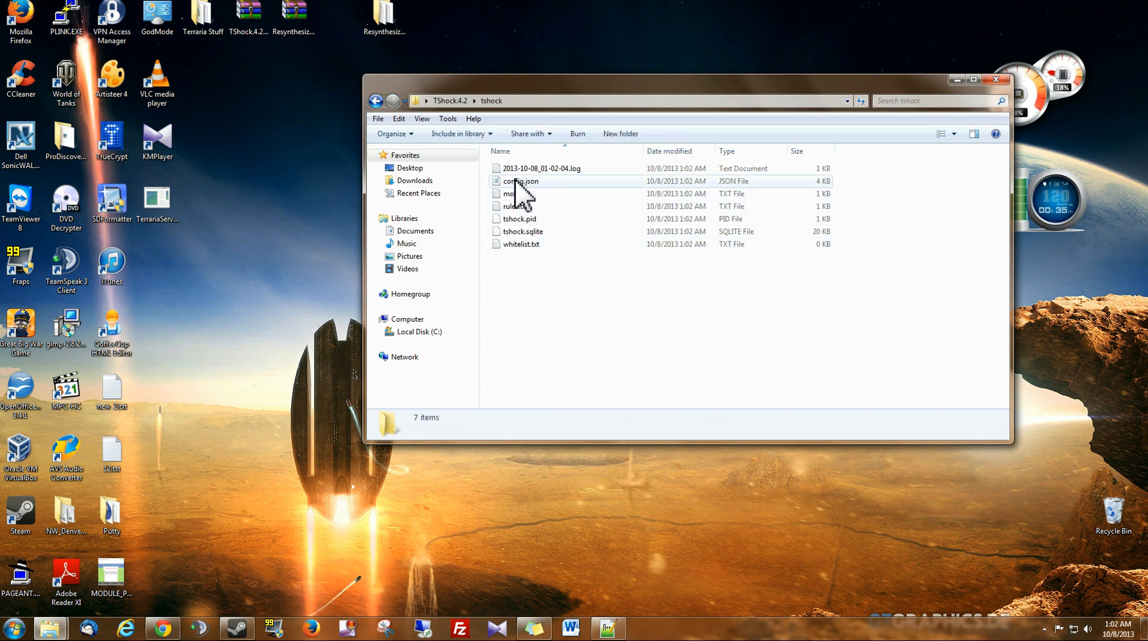
{"action": "left_click", "coordinate": [520, 180]}
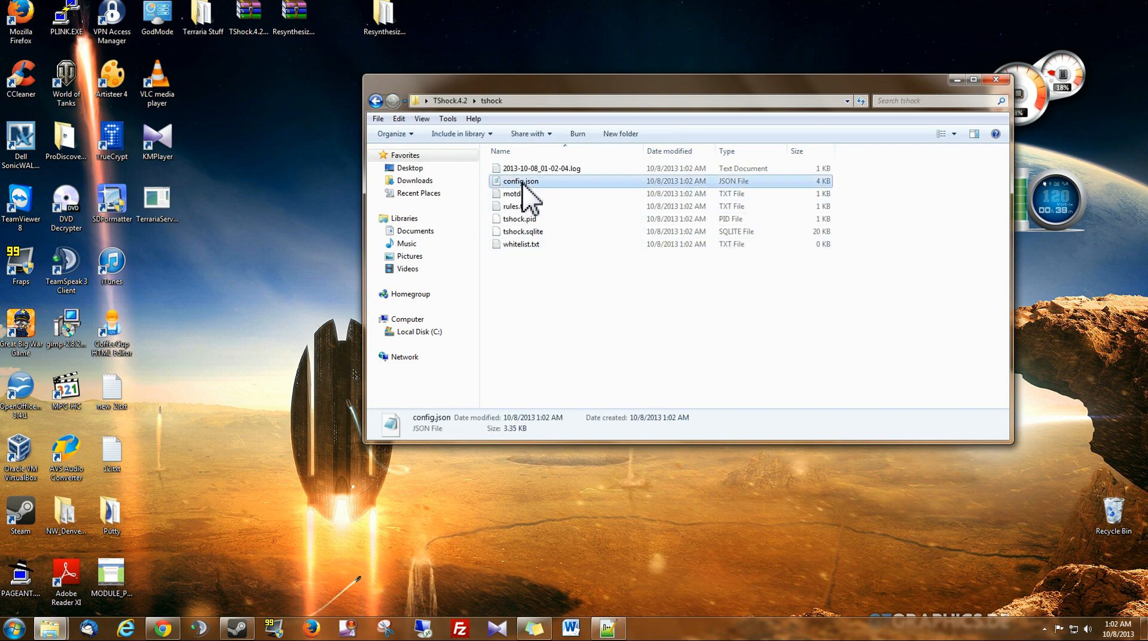
{"action": "right_click", "coordinate": [520, 180]}
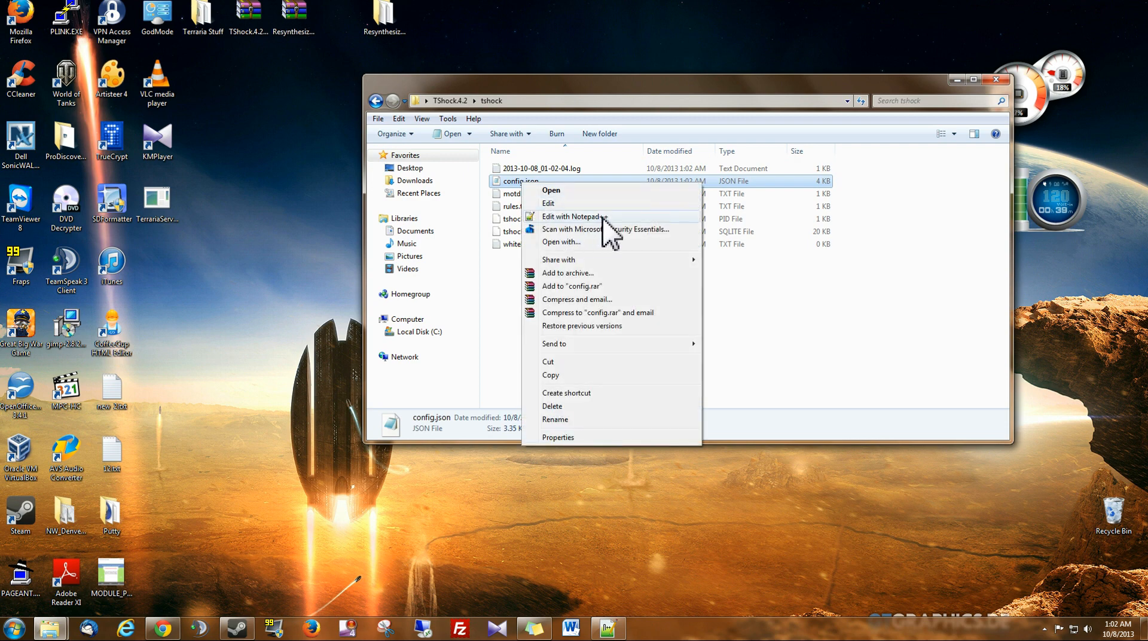
{"action": "mouse_move", "coordinate": [574, 217]}
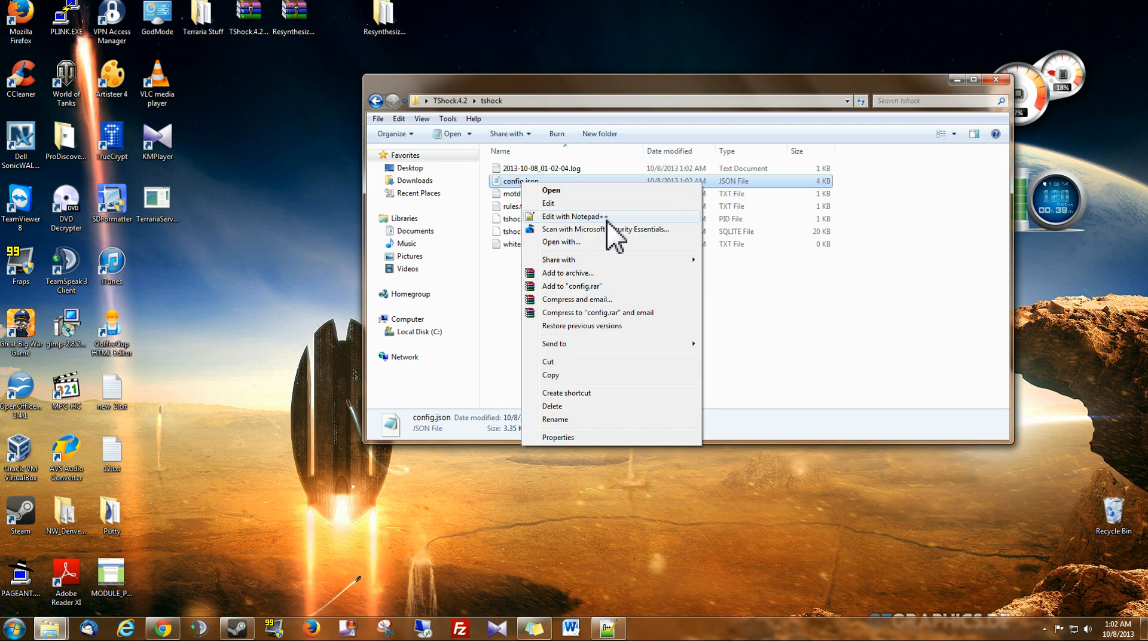
Step: Edit config.json in Notepad++ and accept reloading its updated contents
{"action": "left_click", "coordinate": [575, 216]}
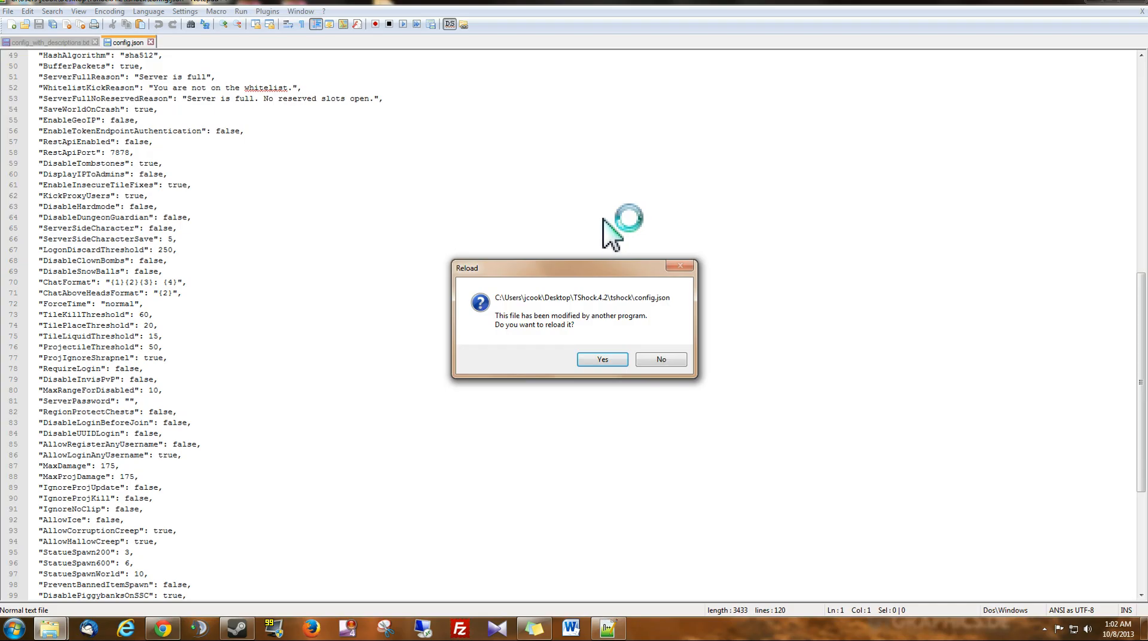
{"action": "left_click", "coordinate": [602, 359]}
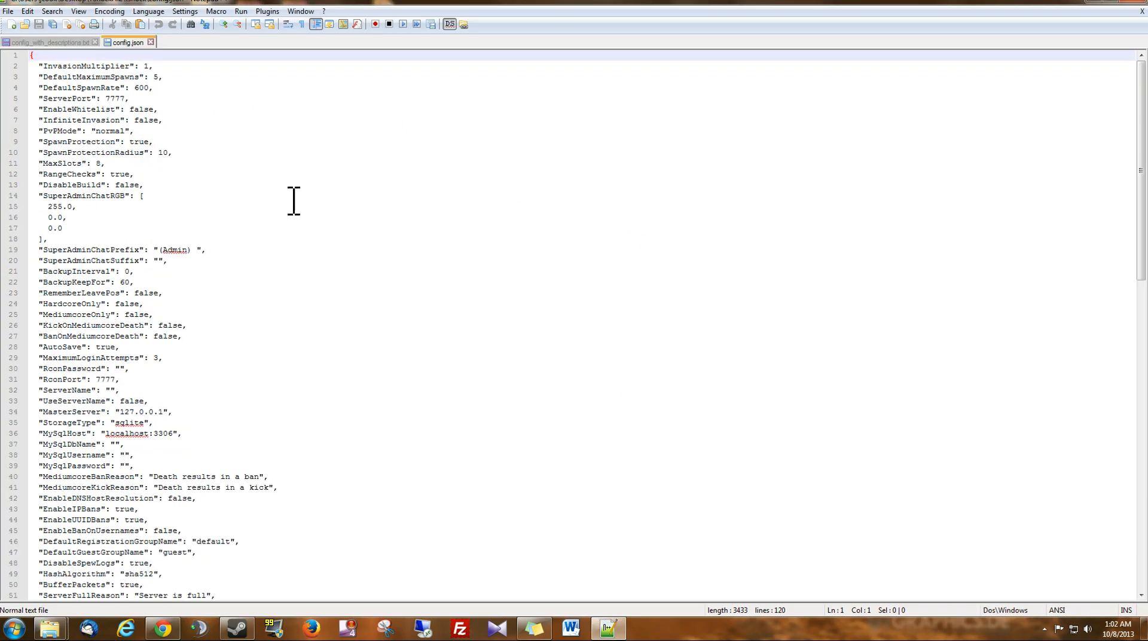
{"action": "scroll", "scroll_direction": "down", "scroll_amount": 3}
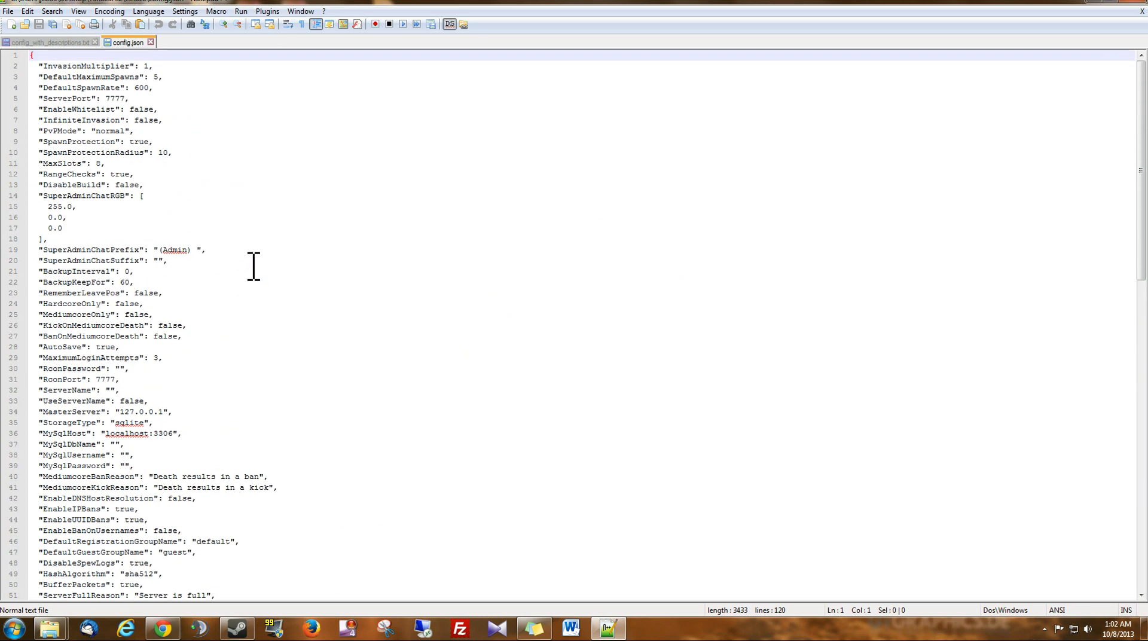
{"action": "mouse_move", "coordinate": [128, 135]}
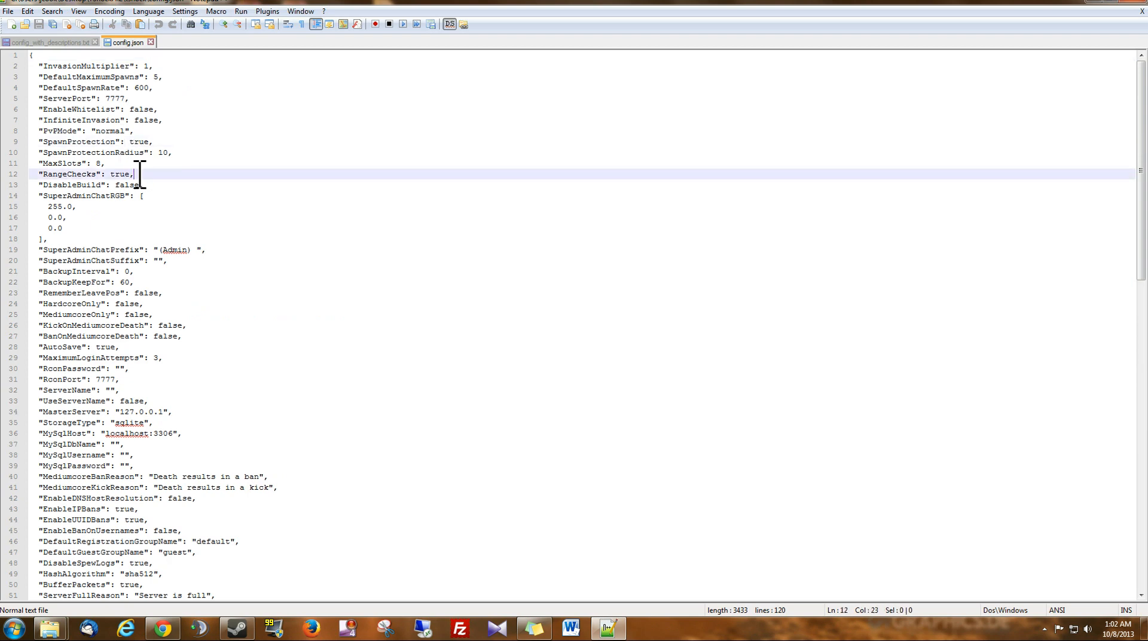
Step: Read down through config.json's server settings such as ServerPort 7777 and MaxSlots 8
{"action": "left_click", "coordinate": [151, 152]}
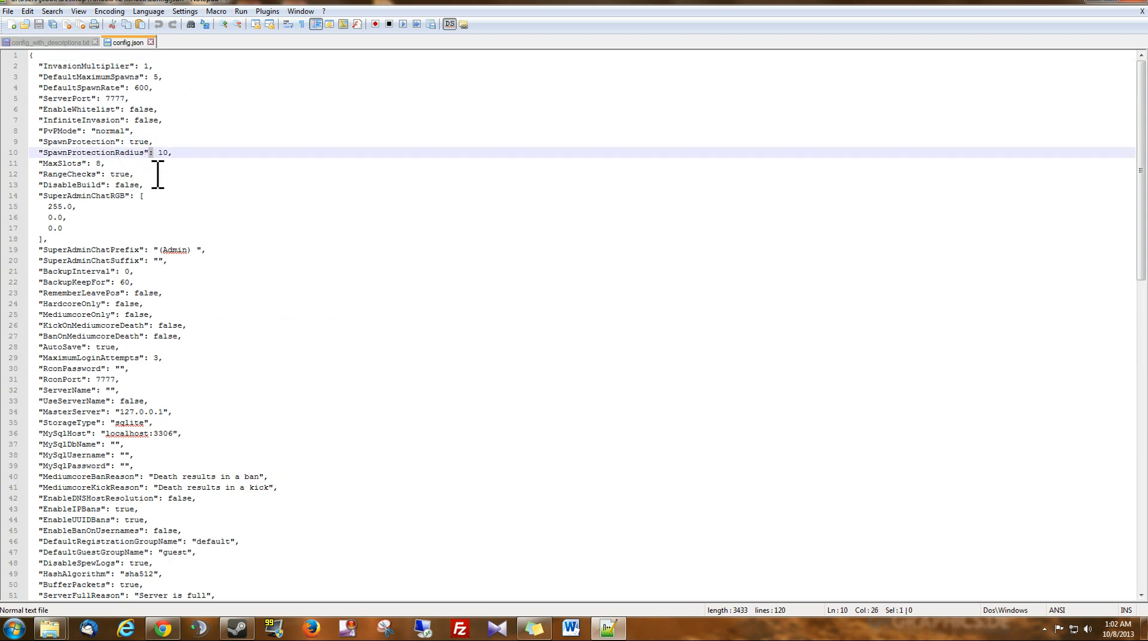
{"action": "scroll", "scroll_direction": "down", "scroll_amount": 3}
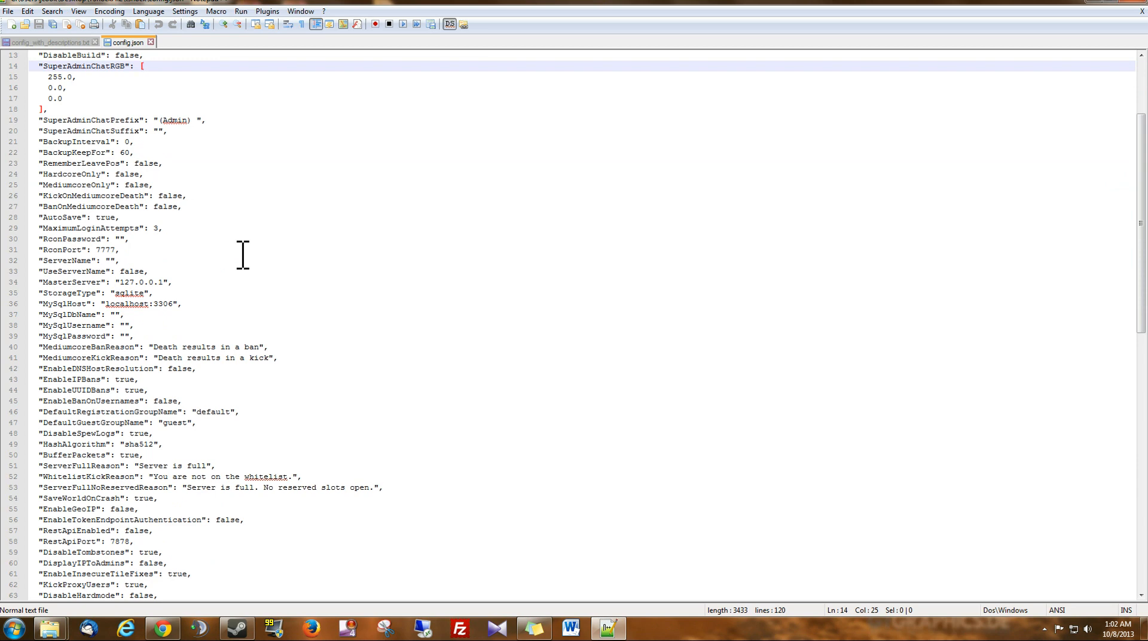
{"action": "scroll", "scroll_direction": "down", "scroll_amount": 3}
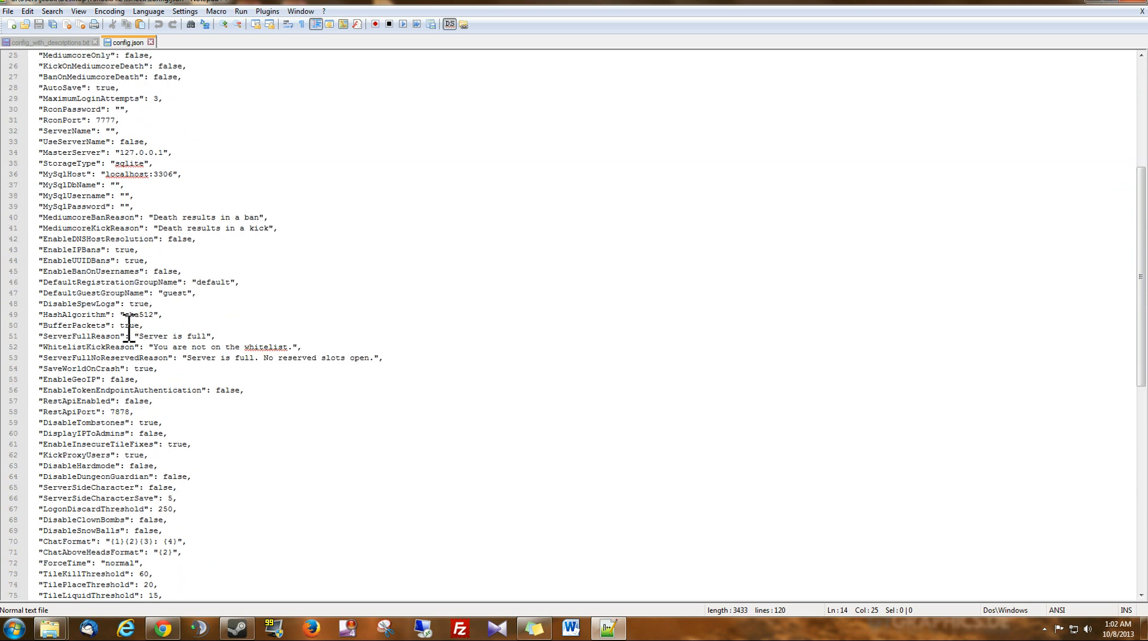
{"action": "scroll", "scroll_direction": "down", "scroll_amount": 3}
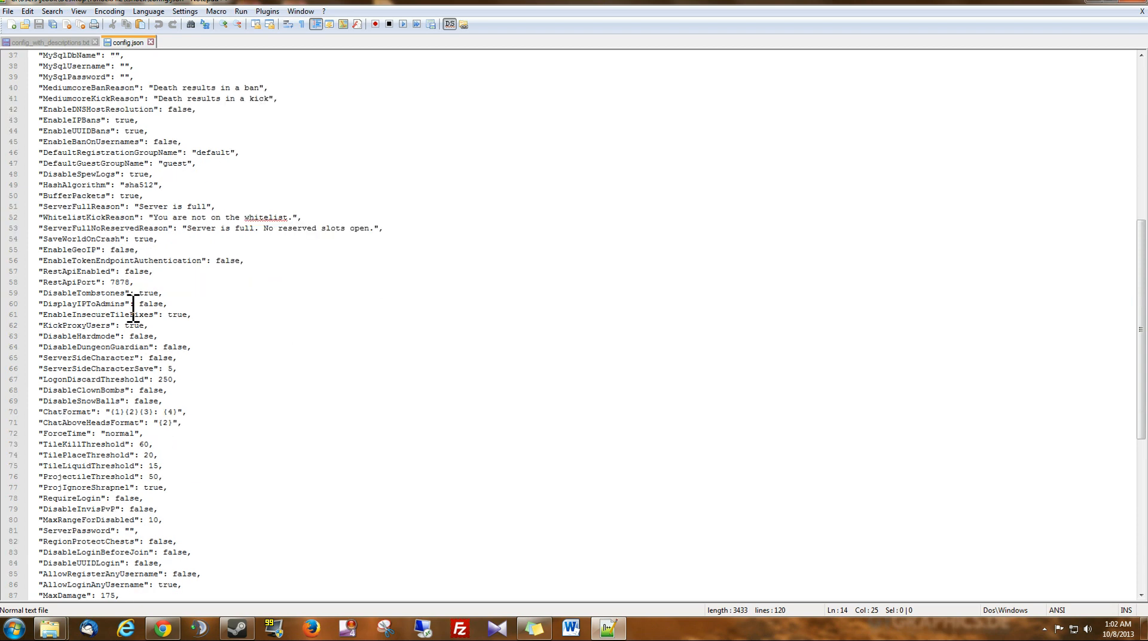
{"action": "scroll", "scroll_direction": "down", "scroll_amount": 3}
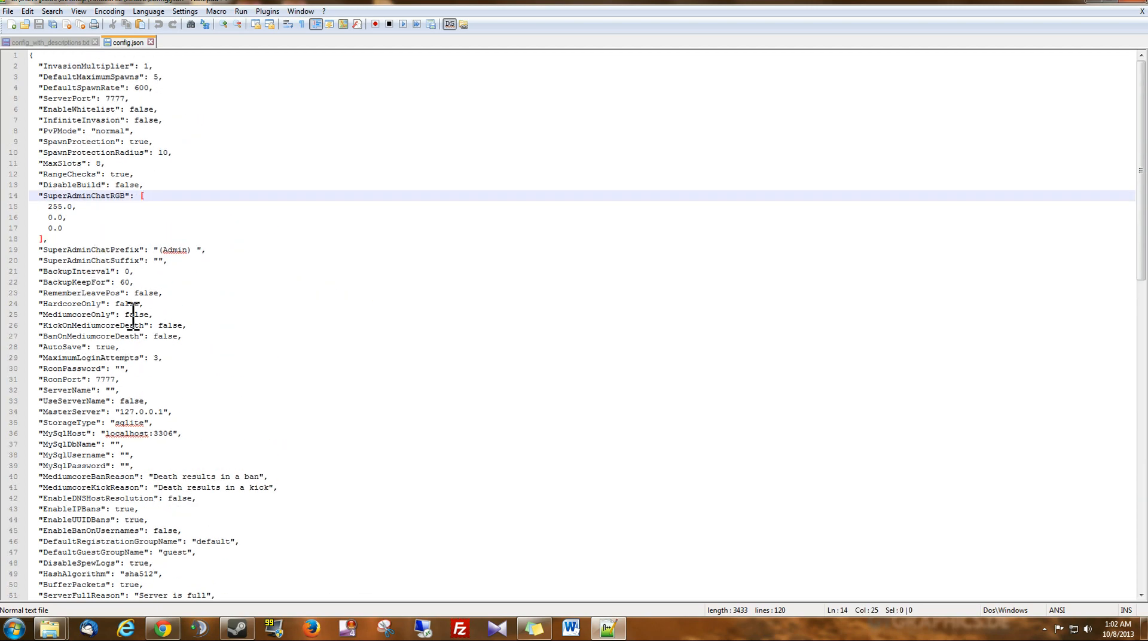
Step: Show config_with_descriptions.txt and scroll up to its commented setting descriptions
{"action": "left_click", "coordinate": [48, 42]}
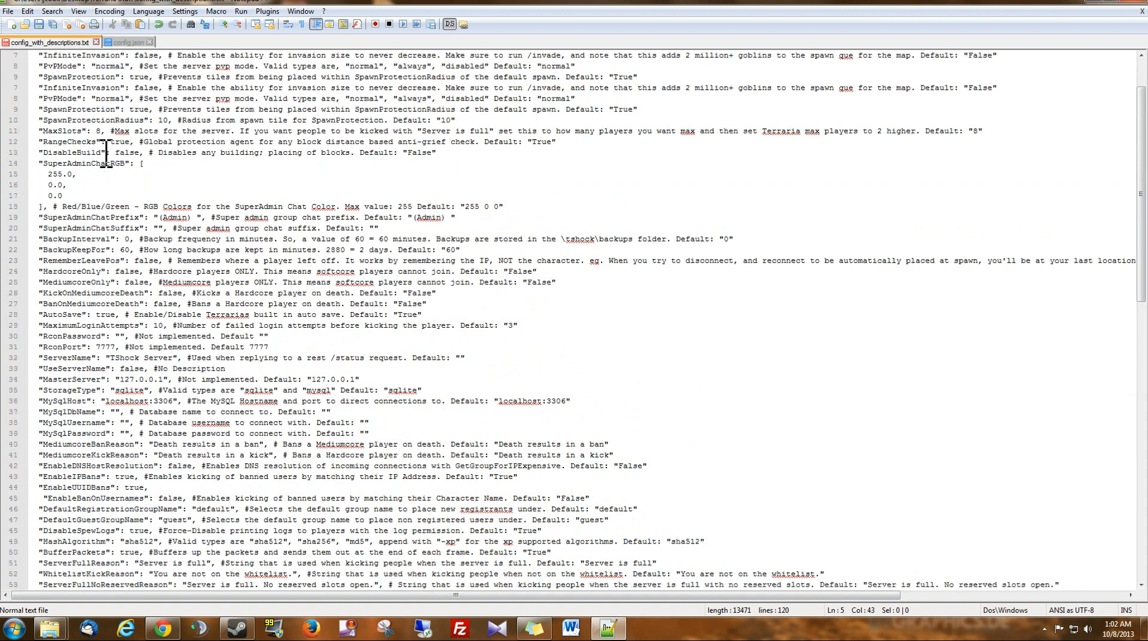
{"action": "scroll", "scroll_direction": "up", "scroll_amount": 3}
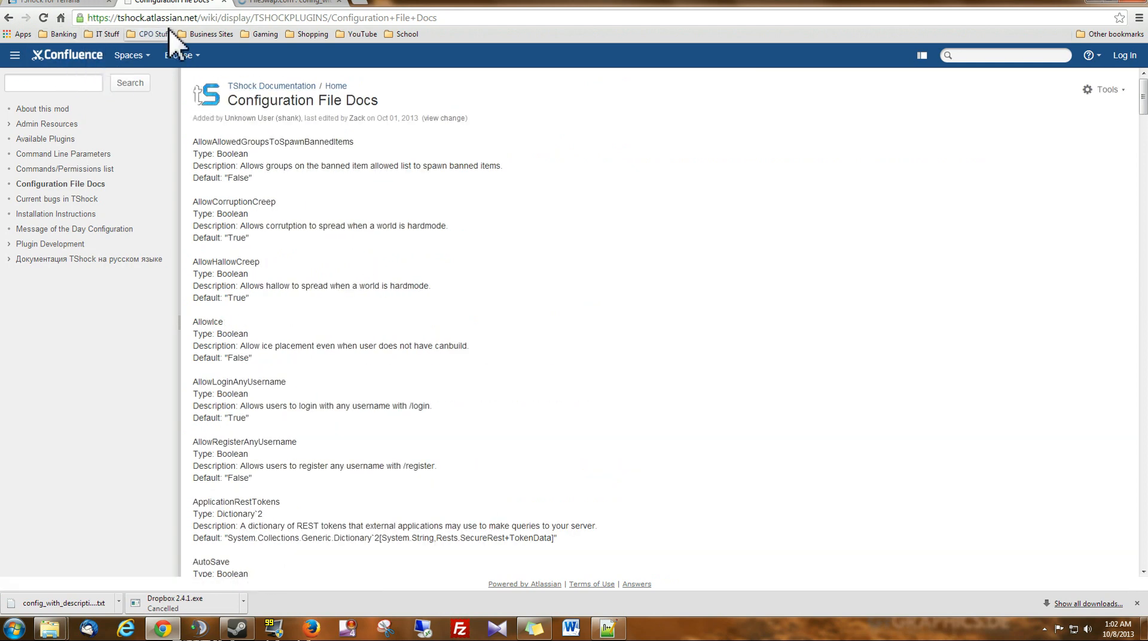
{"action": "scroll", "scroll_direction": "down", "scroll_amount": 3}
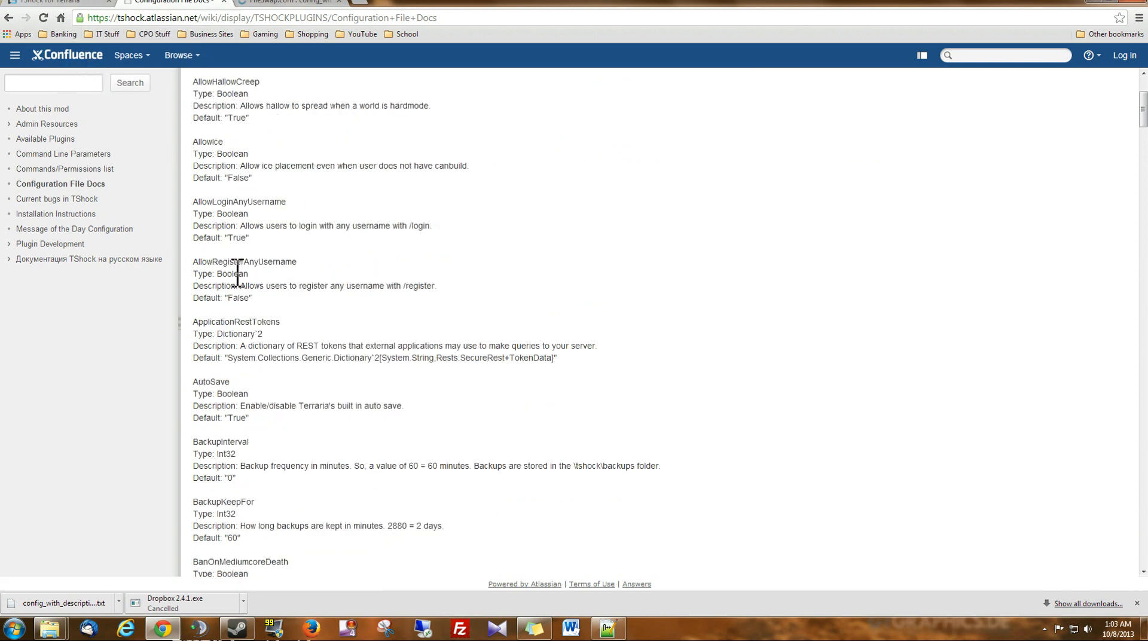
{"action": "scroll", "scroll_direction": "down", "scroll_amount": 3}
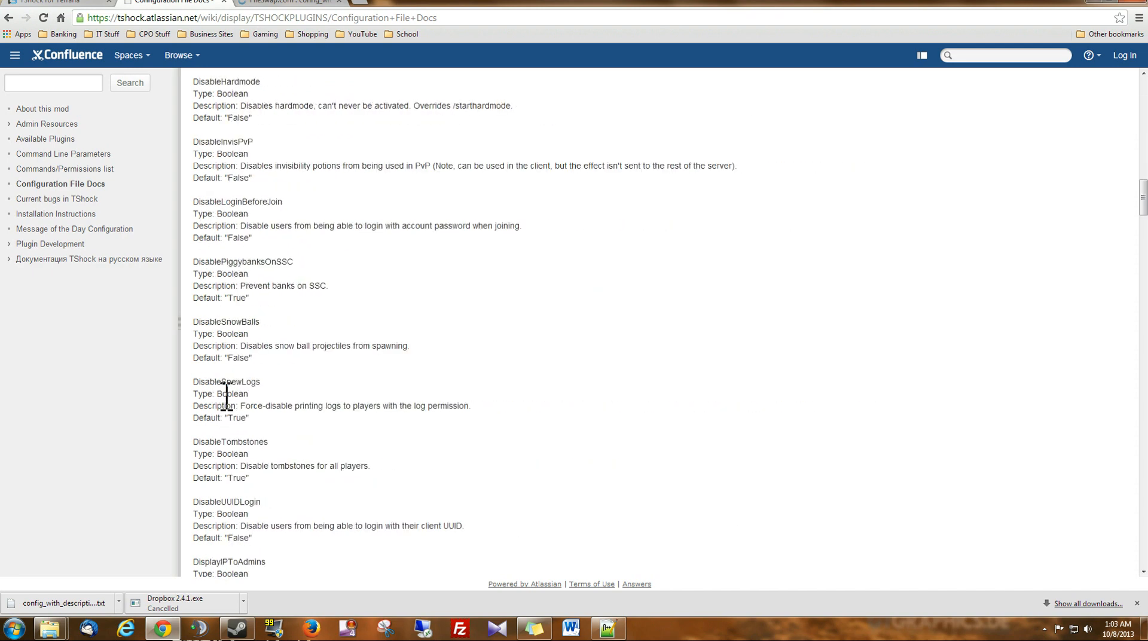
{"action": "scroll", "scroll_direction": "down", "scroll_amount": 3}
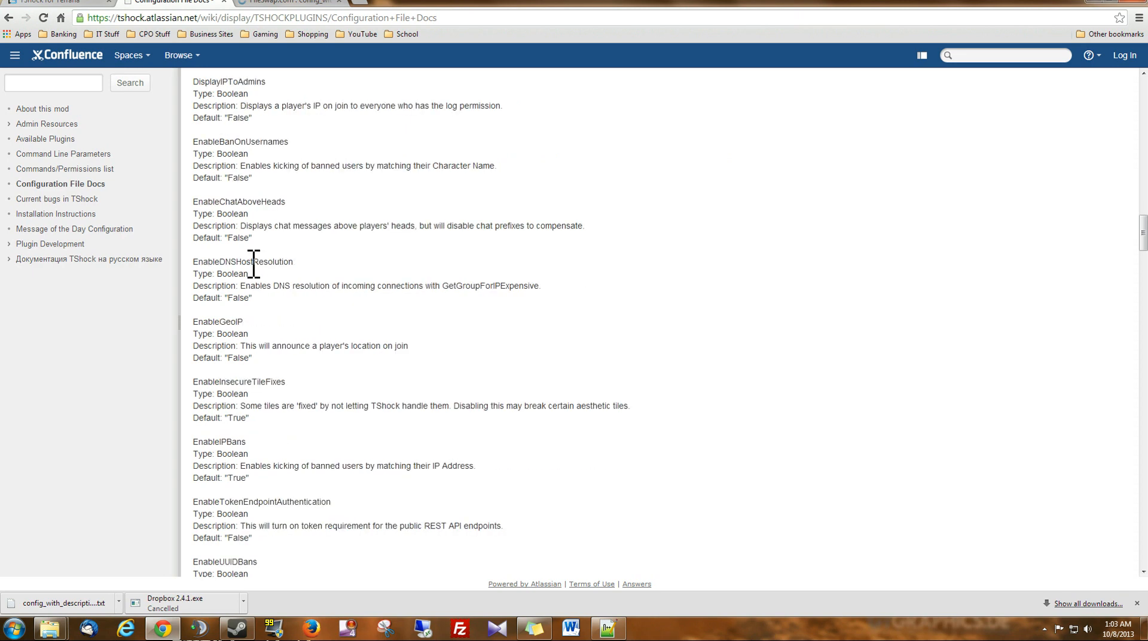
{"action": "scroll", "scroll_direction": "down", "scroll_amount": 3}
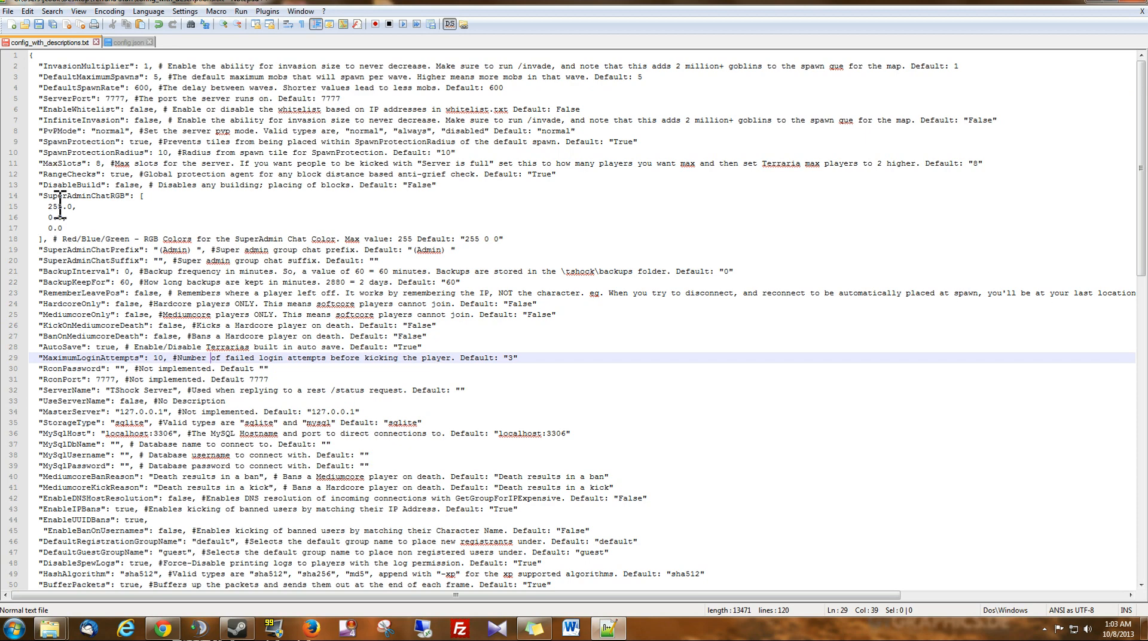
Step: Read the later settings in config_with_descriptions.txt, then show config.json again
{"action": "scroll", "scroll_direction": "down", "scroll_amount": 3}
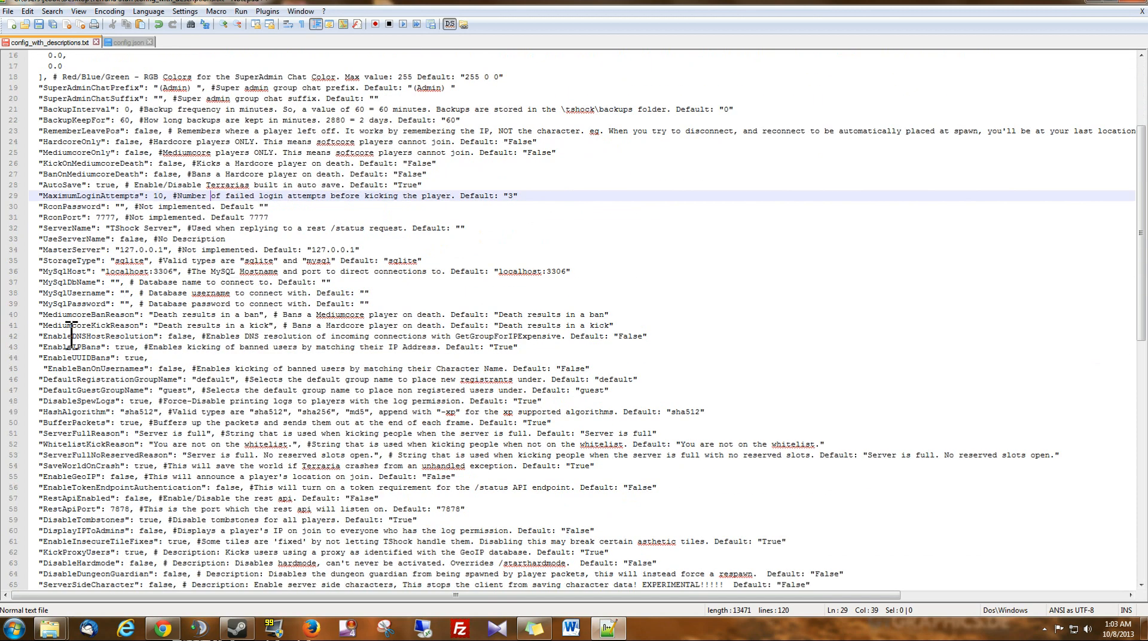
{"action": "mouse_move", "coordinate": [393, 623]}
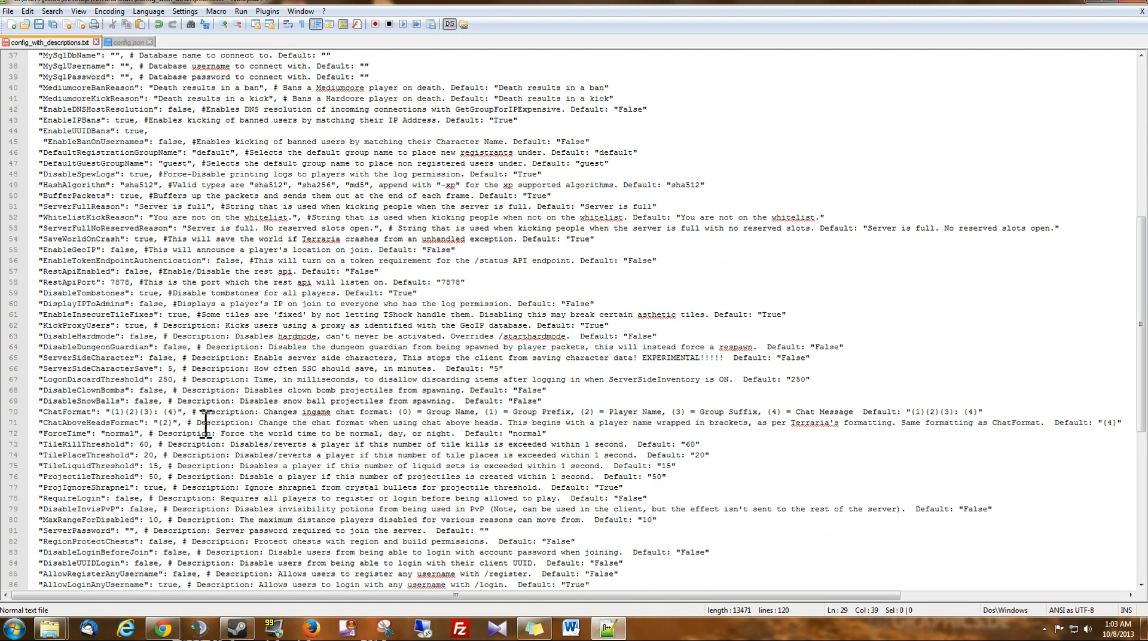
{"action": "left_click", "coordinate": [177, 391]}
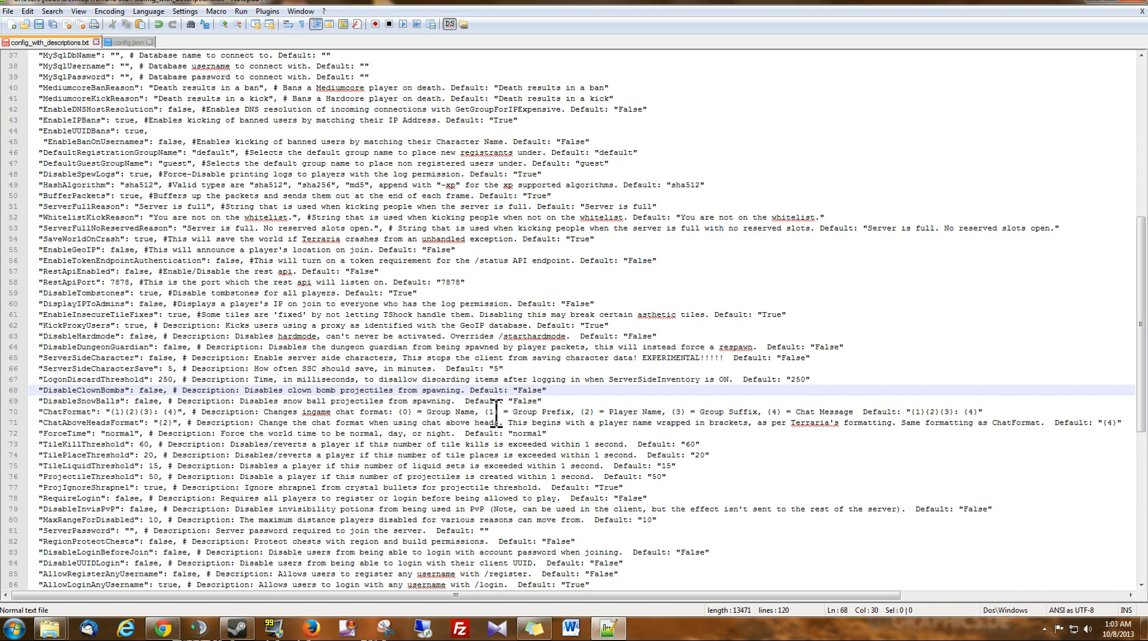
{"action": "left_click", "coordinate": [554, 396]}
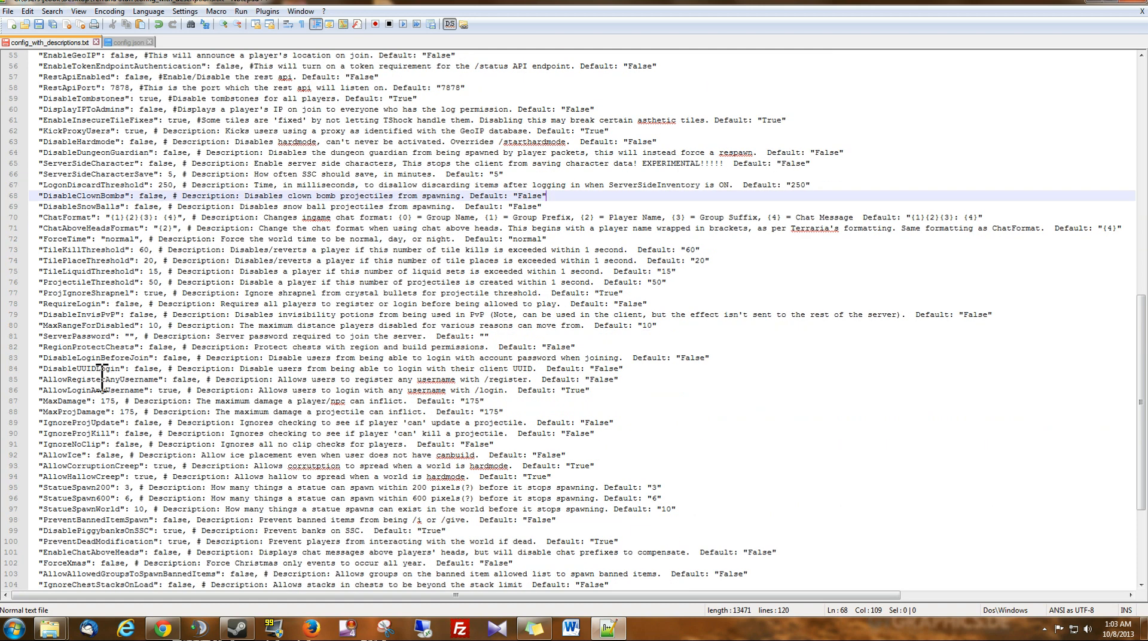
{"action": "left_click", "coordinate": [127, 41]}
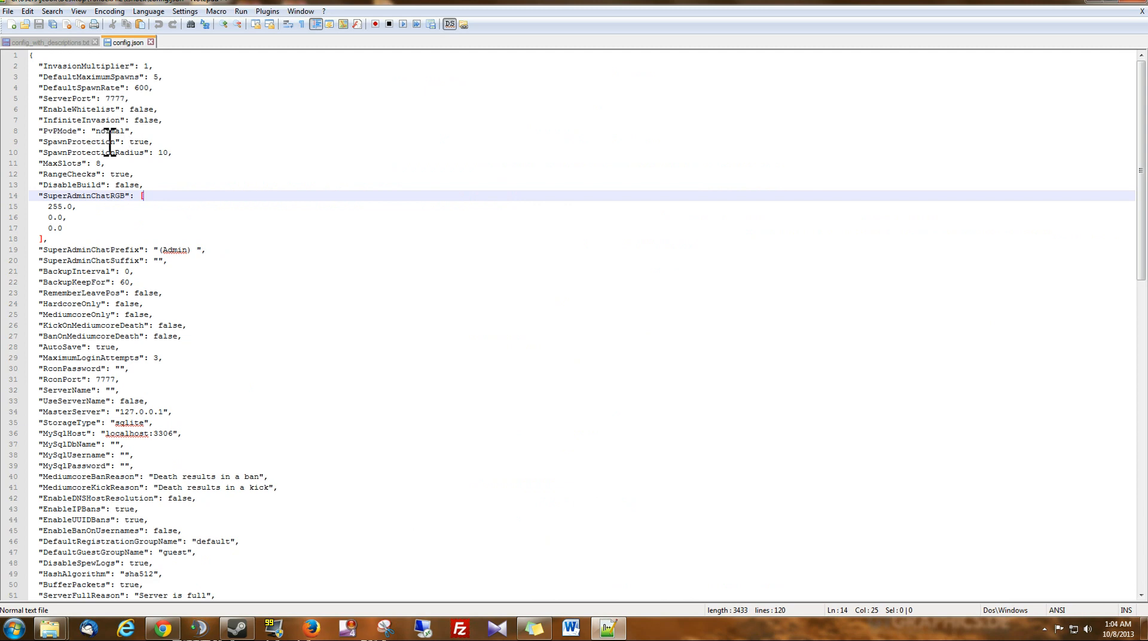
{"action": "mouse_move", "coordinate": [123, 248]}
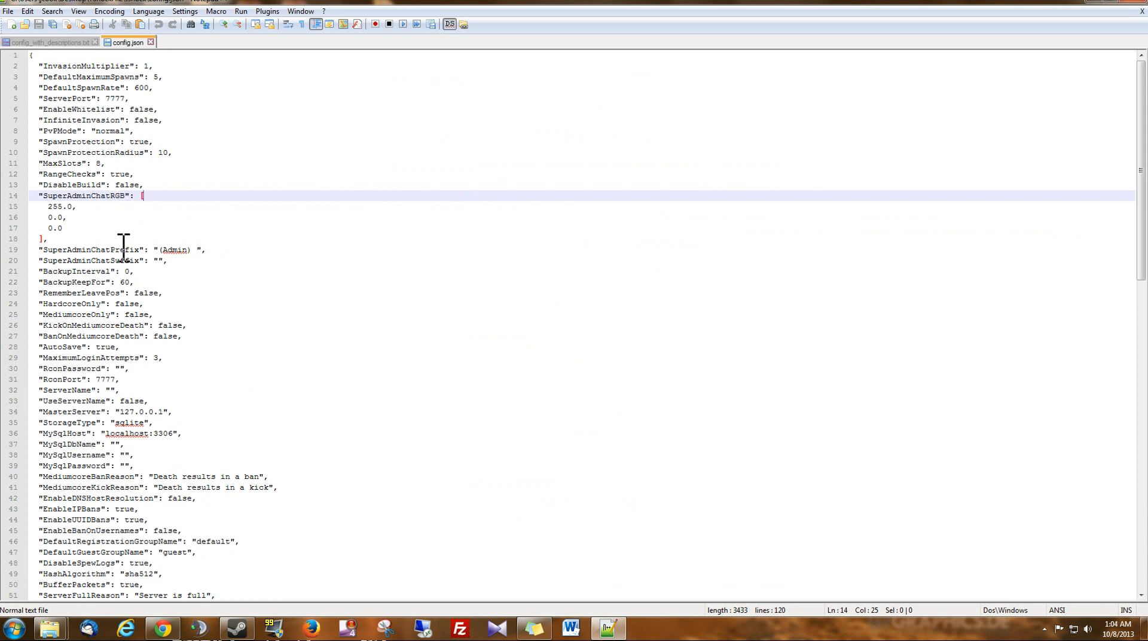
Step: Compare the cheat sheet with config.json and read config.json to its end
{"action": "left_click", "coordinate": [48, 41]}
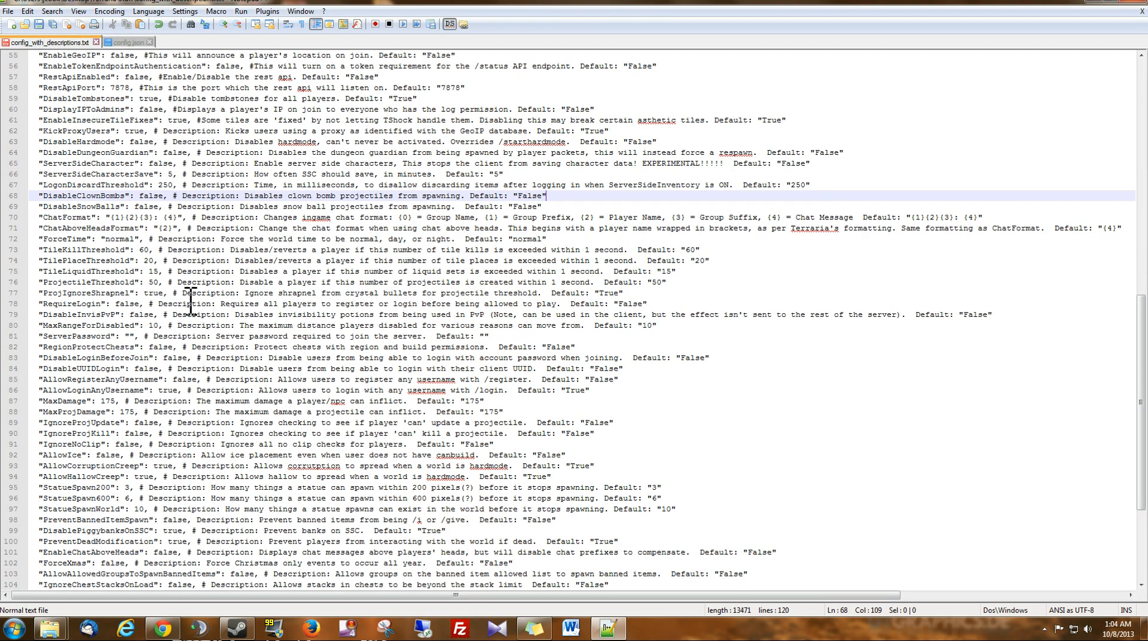
{"action": "left_click", "coordinate": [125, 41]}
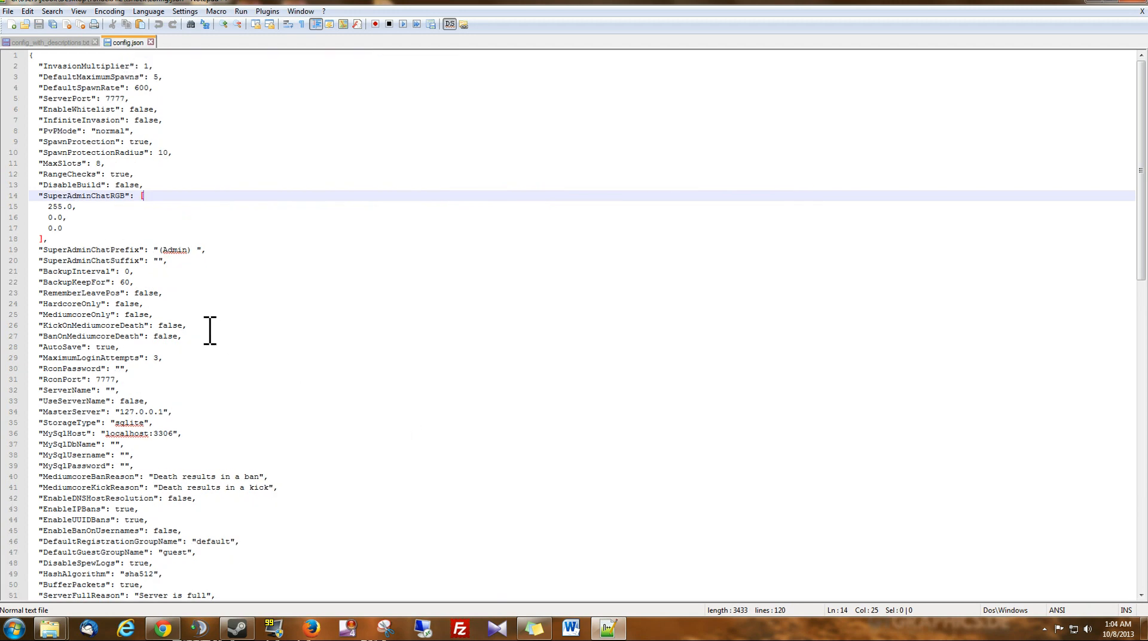
{"action": "scroll", "scroll_direction": "down", "scroll_amount": 3}
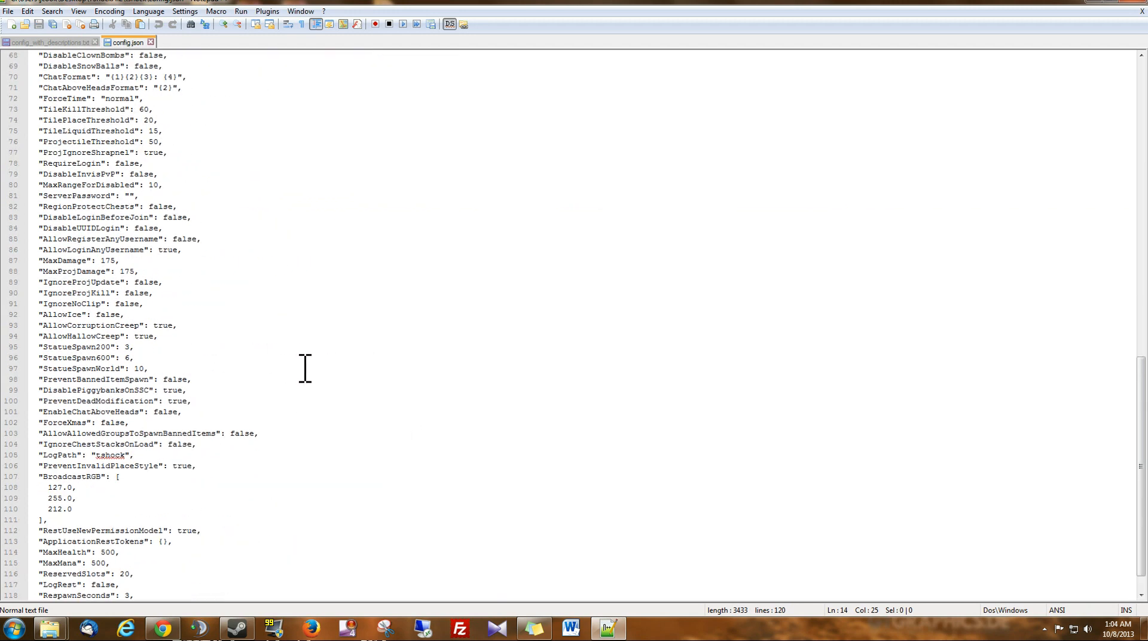
{"action": "scroll", "scroll_direction": "down", "scroll_amount": 3}
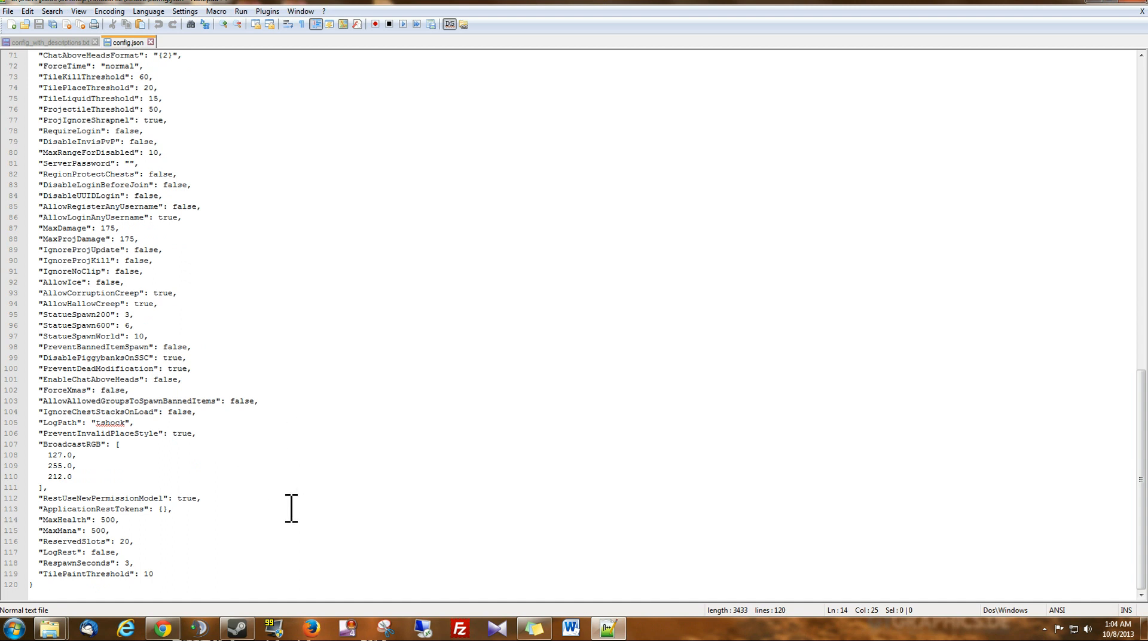
{"action": "mouse_move", "coordinate": [245, 476]}
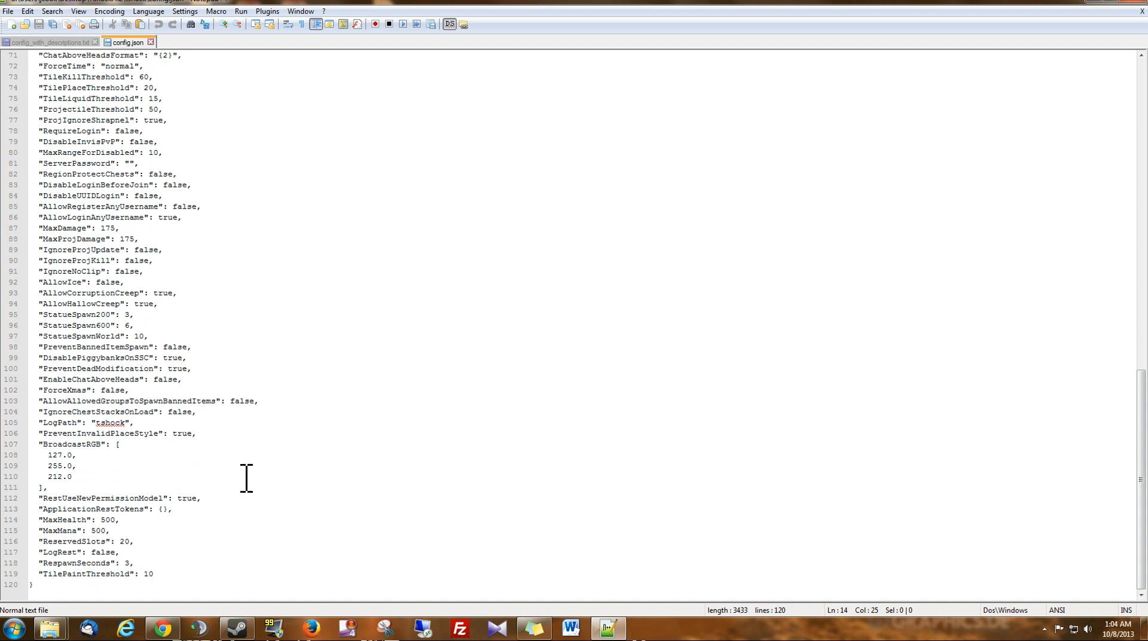
{"action": "mouse_move", "coordinate": [101, 494]}
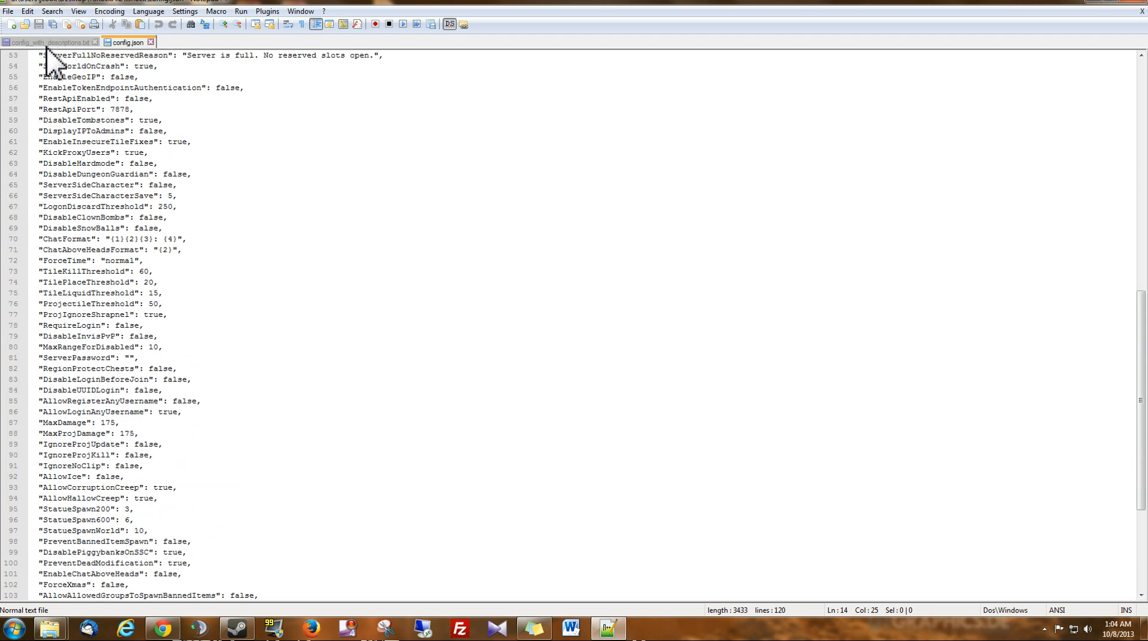
Step: Return to config_with_descriptions.txt, review it, and close it so the Save prompt appears
{"action": "left_click", "coordinate": [48, 42]}
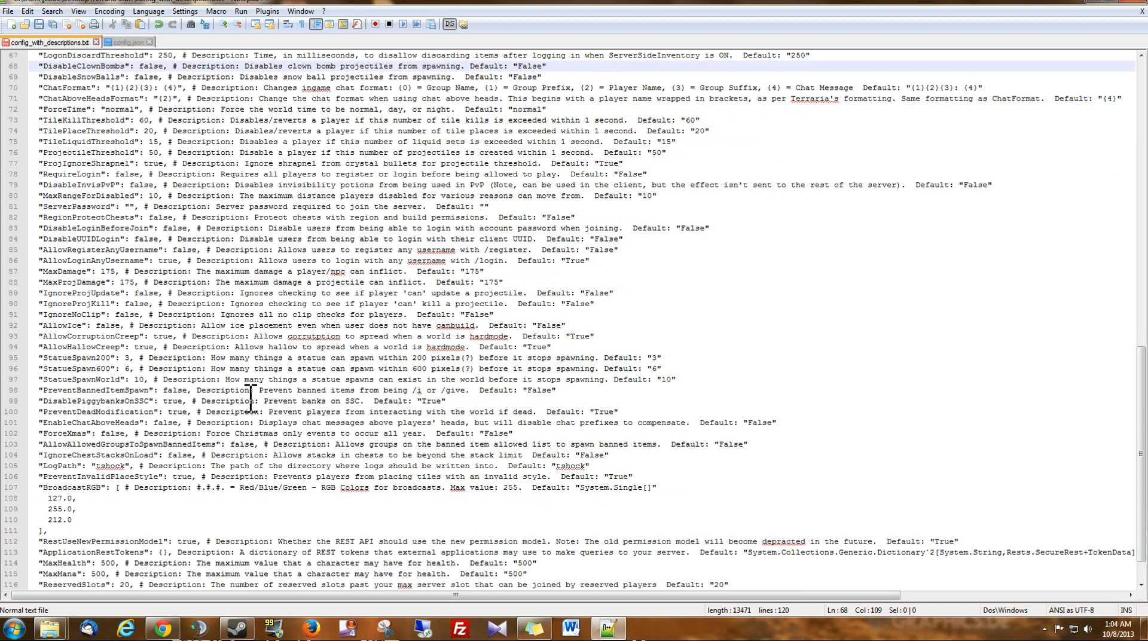
{"action": "scroll", "scroll_direction": "down", "scroll_amount": 3}
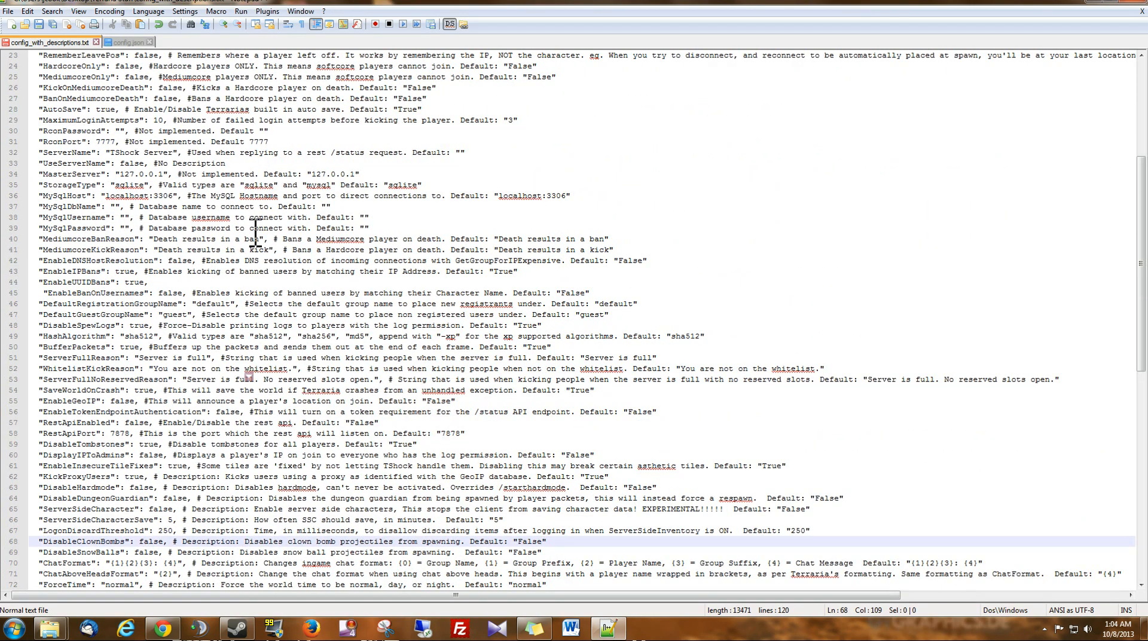
{"action": "scroll", "scroll_direction": "up", "scroll_amount": 3}
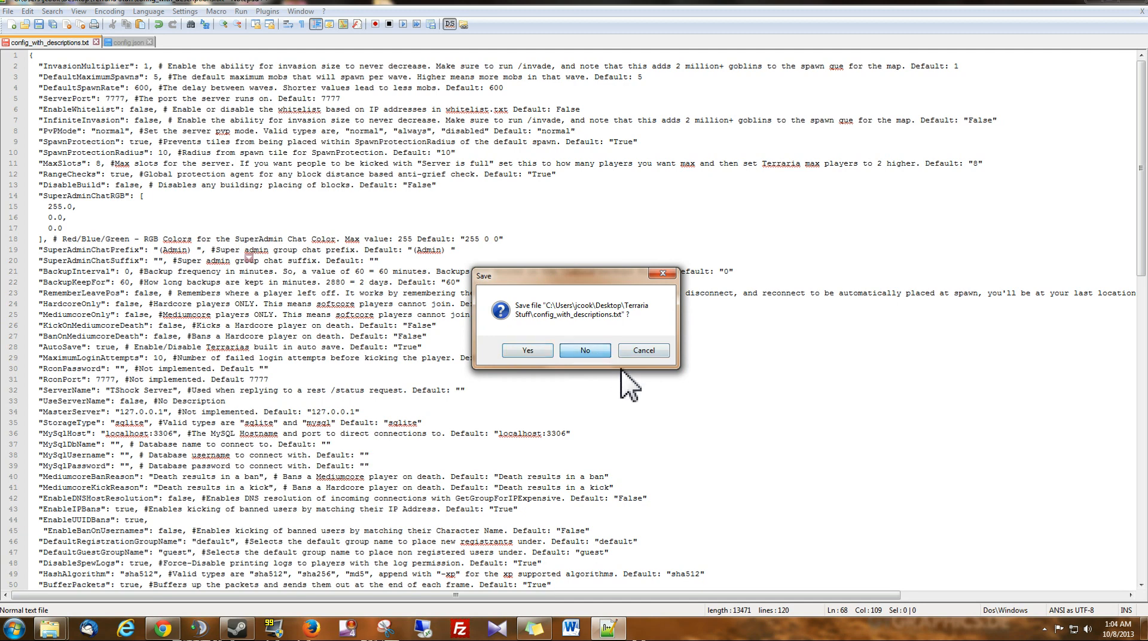
Step: Dismiss the save prompt, view the tshock folder's config.json in Explorer, and refocus Notepad++
{"action": "left_click", "coordinate": [583, 351]}
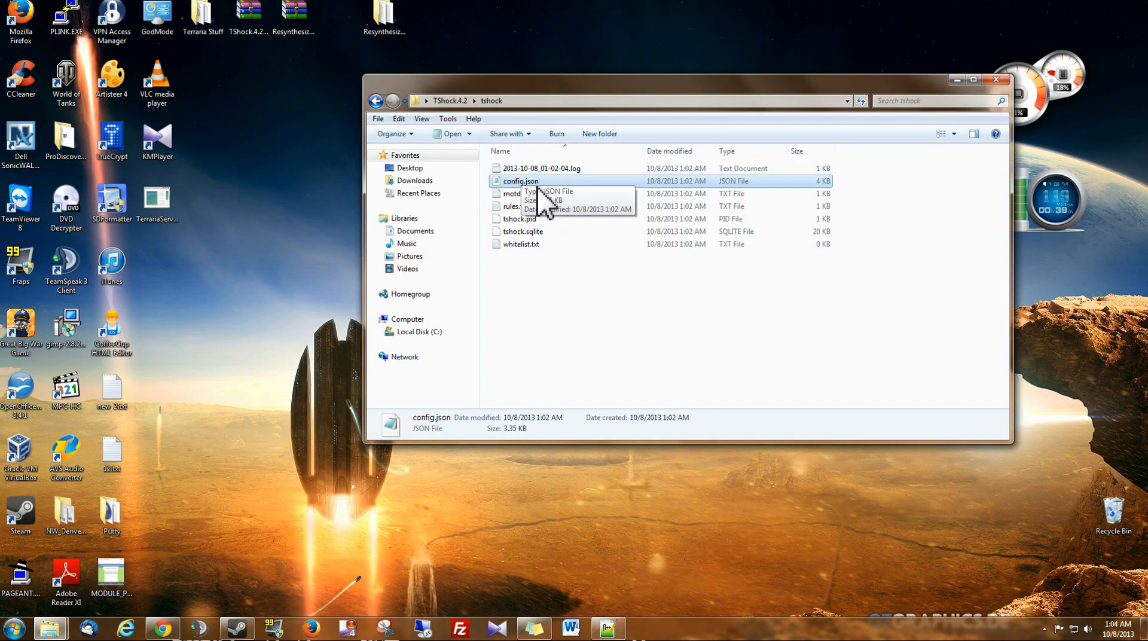
{"action": "mouse_move", "coordinate": [651, 306]}
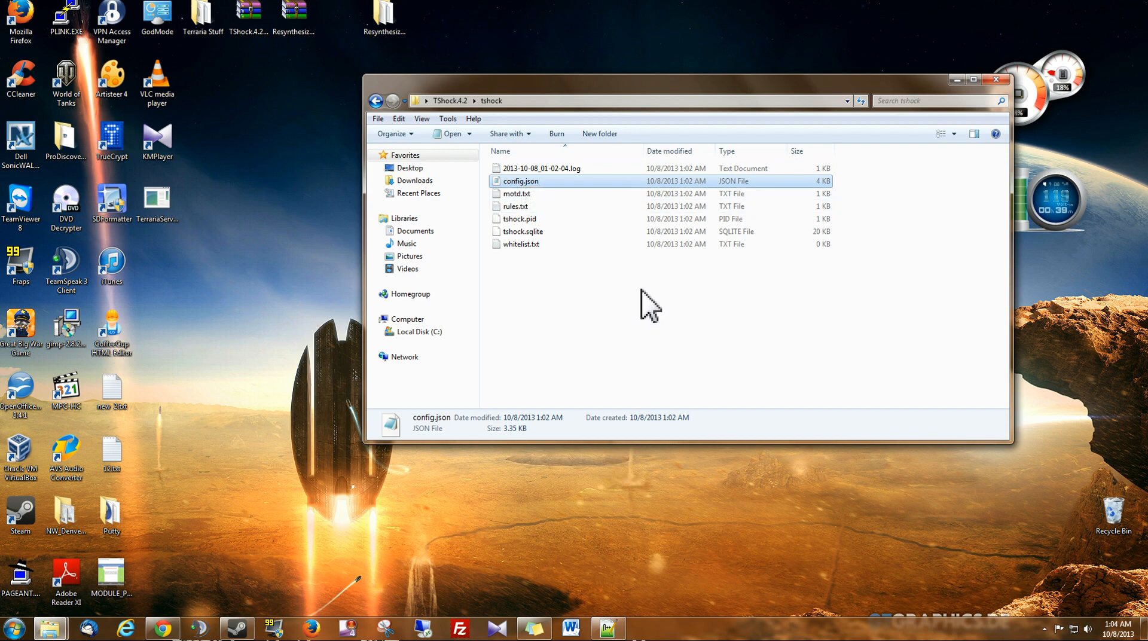
{"action": "left_click", "coordinate": [376, 100]}
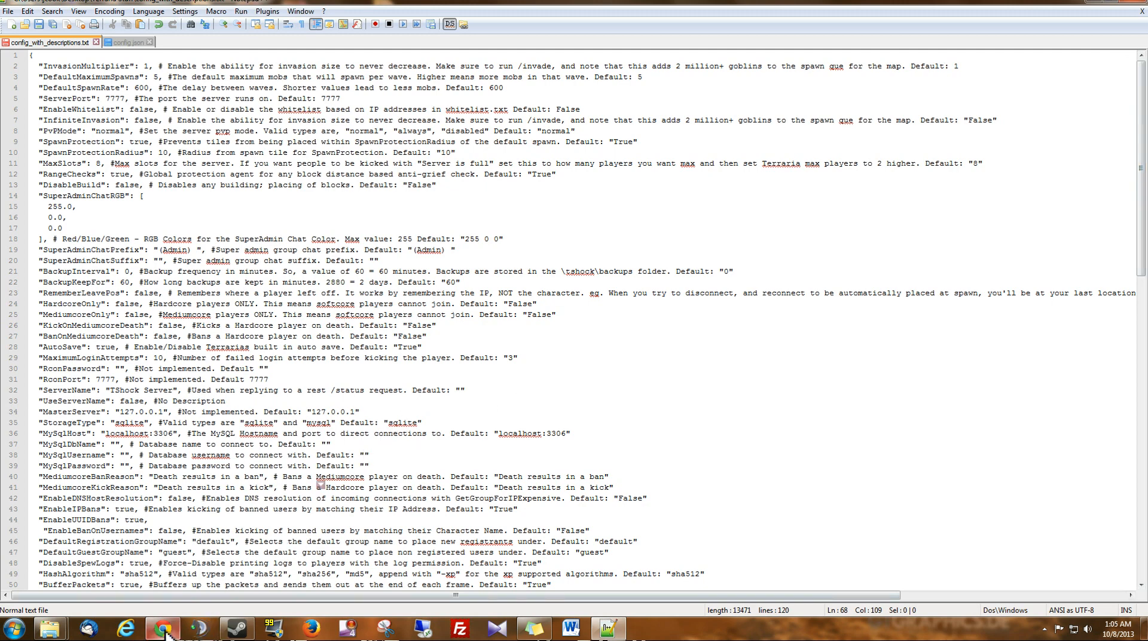
Step: Bring up the Configuration File Docs page in Chrome and read down to LogRest, MasterServer and MaxHealth
{"action": "left_click", "coordinate": [163, 628]}
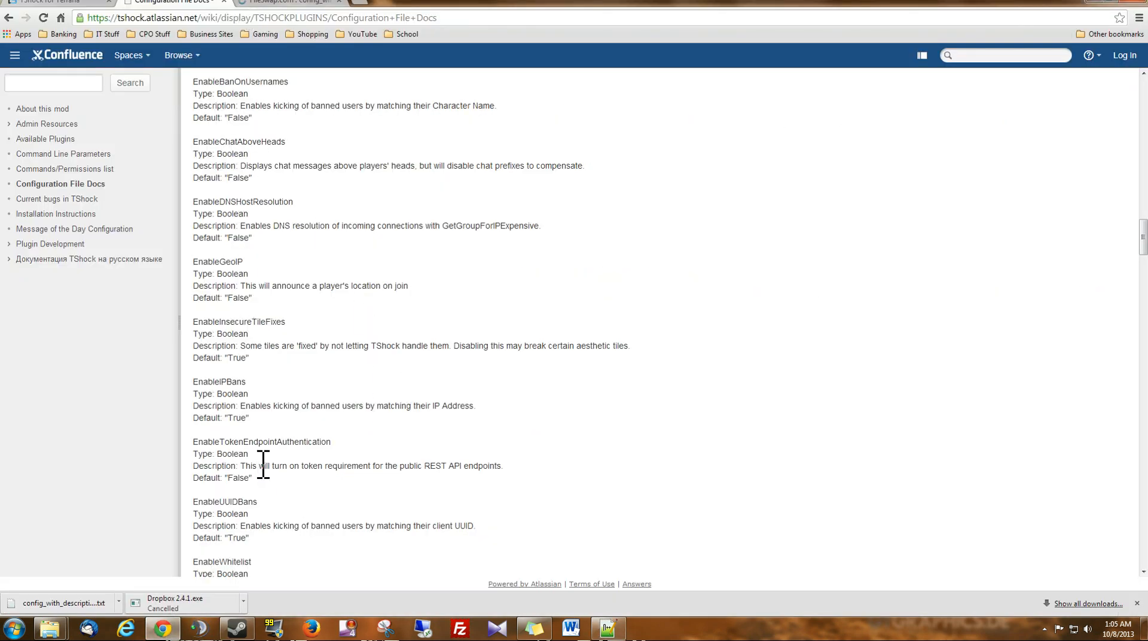
{"action": "scroll", "scroll_direction": "down", "scroll_amount": 3}
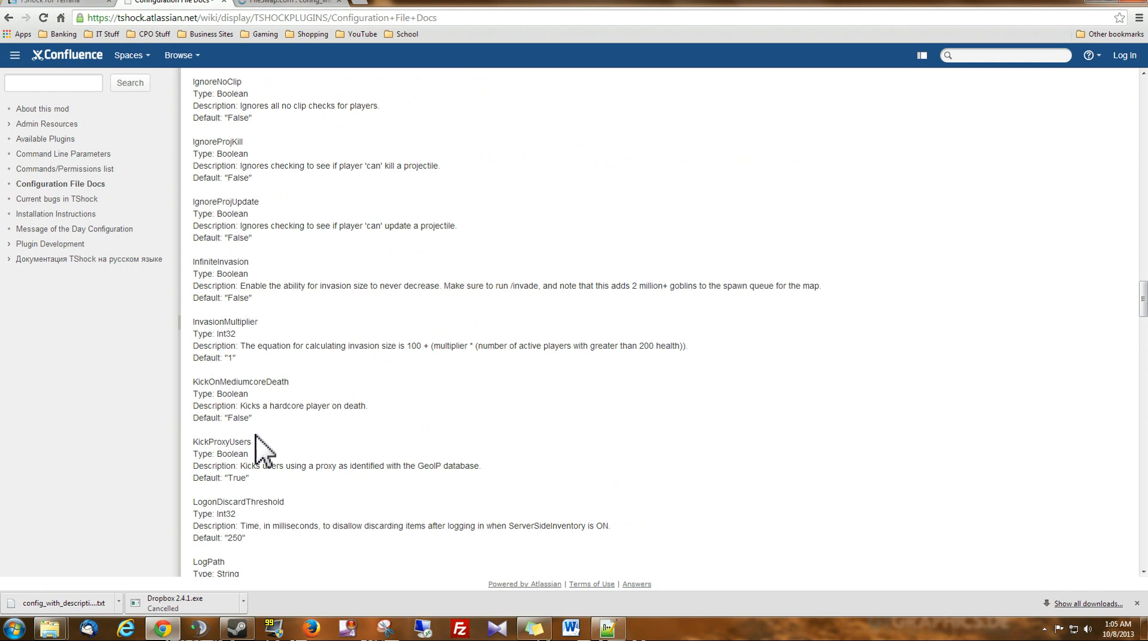
{"action": "scroll", "scroll_direction": "down", "scroll_amount": 3}
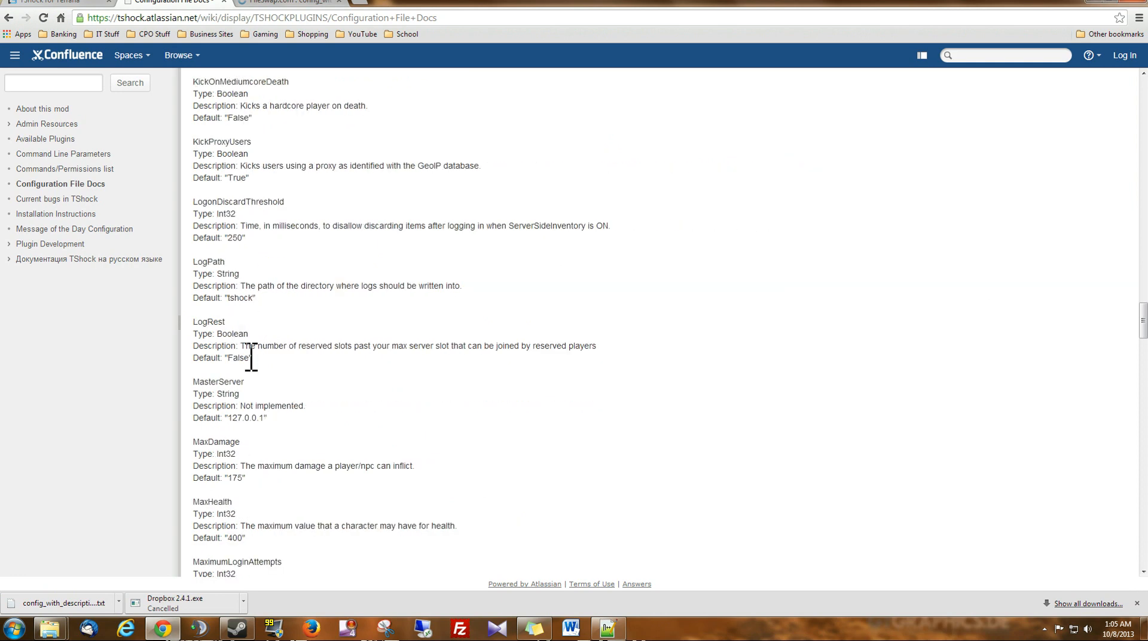
{"action": "mouse_move", "coordinate": [261, 465]}
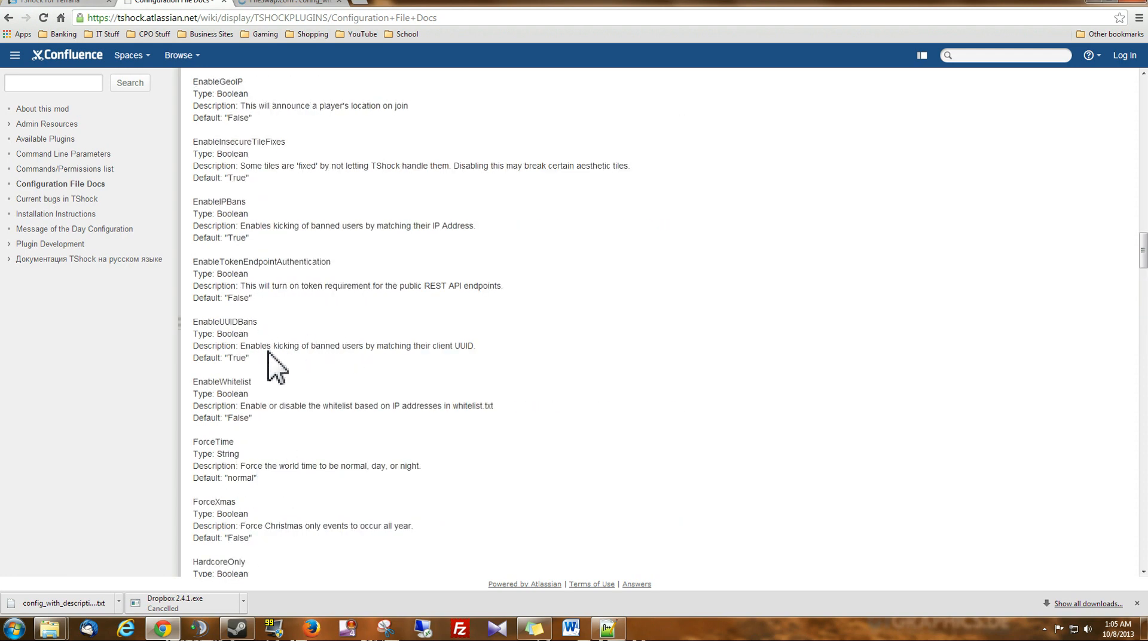
{"action": "mouse_move", "coordinate": [634, 311]}
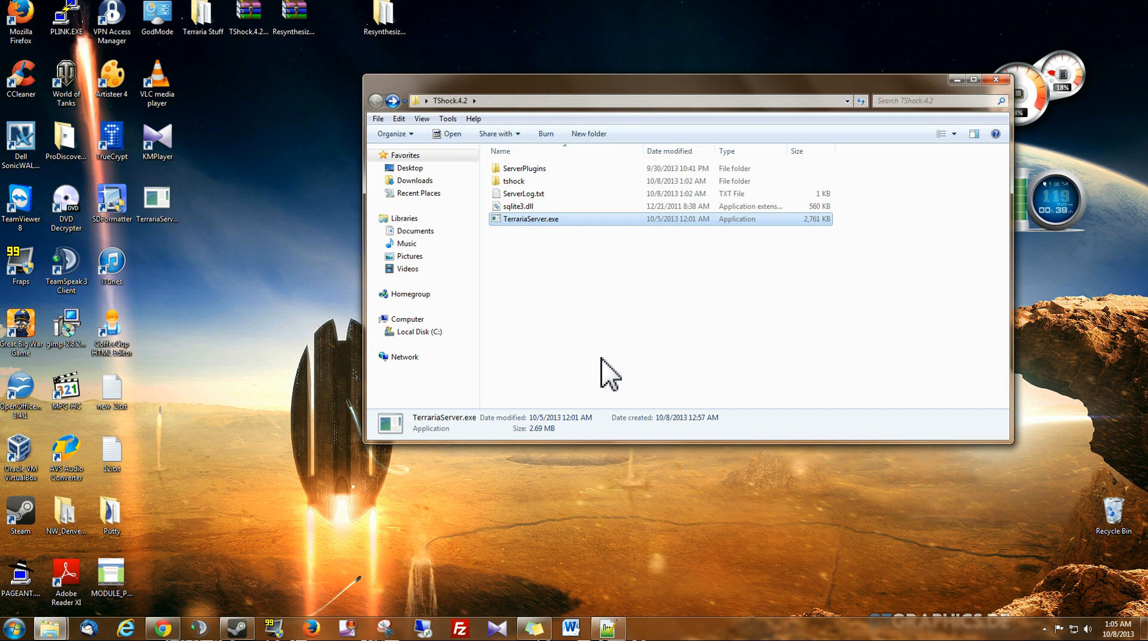
{"action": "mouse_move", "coordinate": [595, 331]}
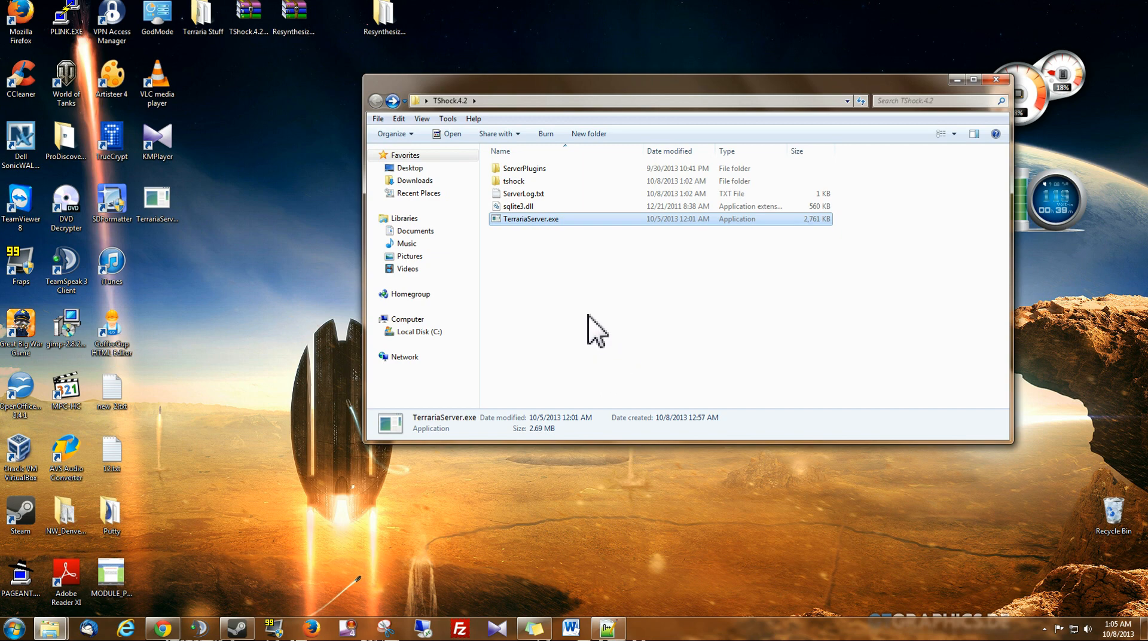